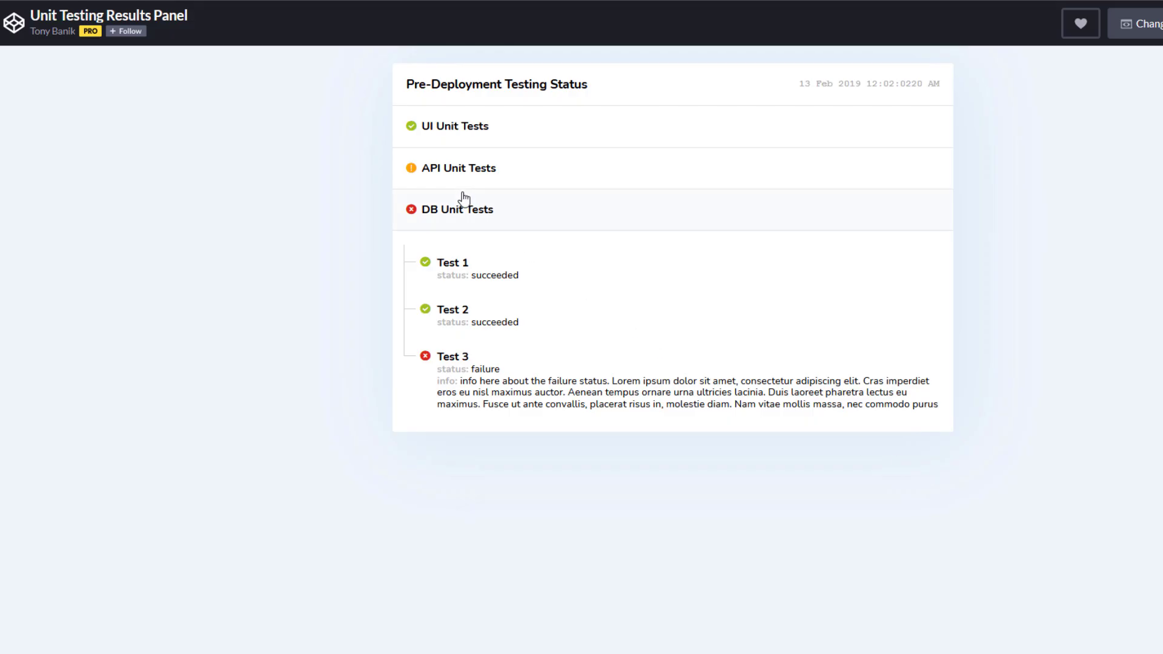
# Toggle the DB Unit Tests group, then expand the Details Tag 2 section on the timeline page.
pyautogui.click(453, 126)
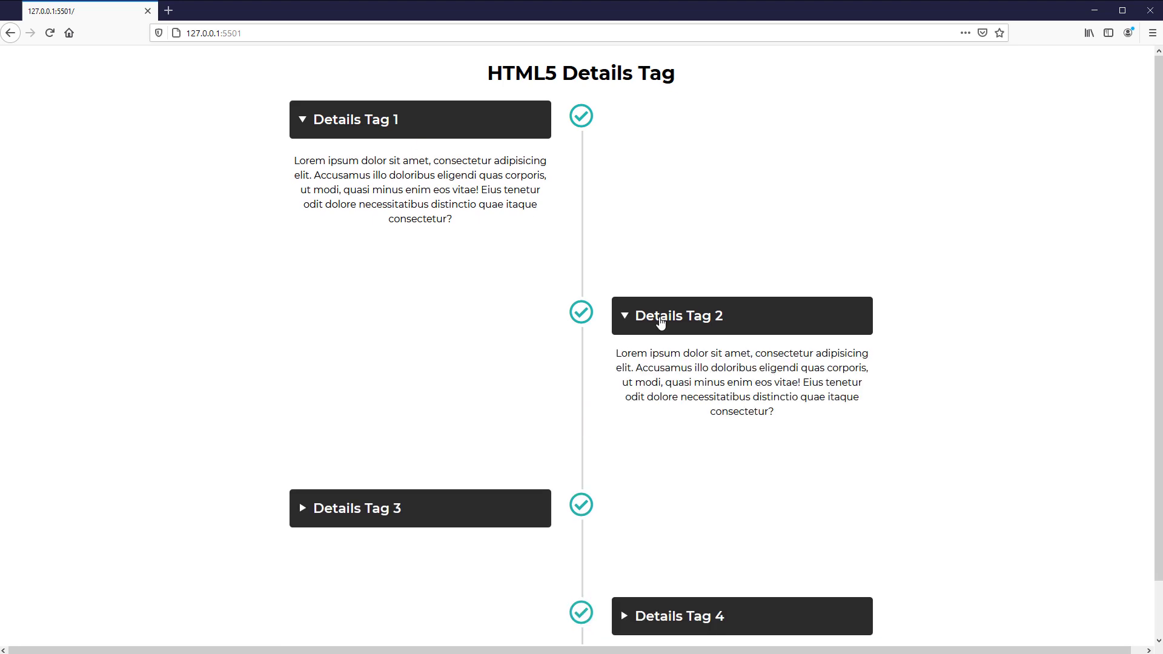
pyautogui.click(677, 315)
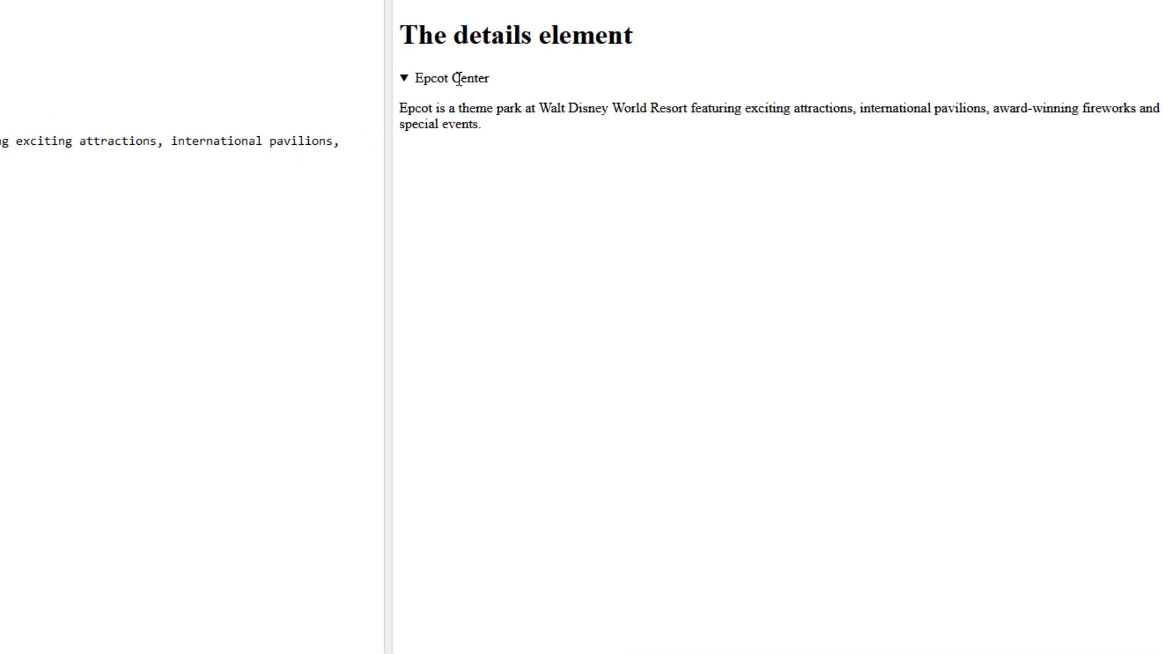
# Double-click the Epcot Center summary to reveal its description.
pyautogui.doubleClick(469, 78)
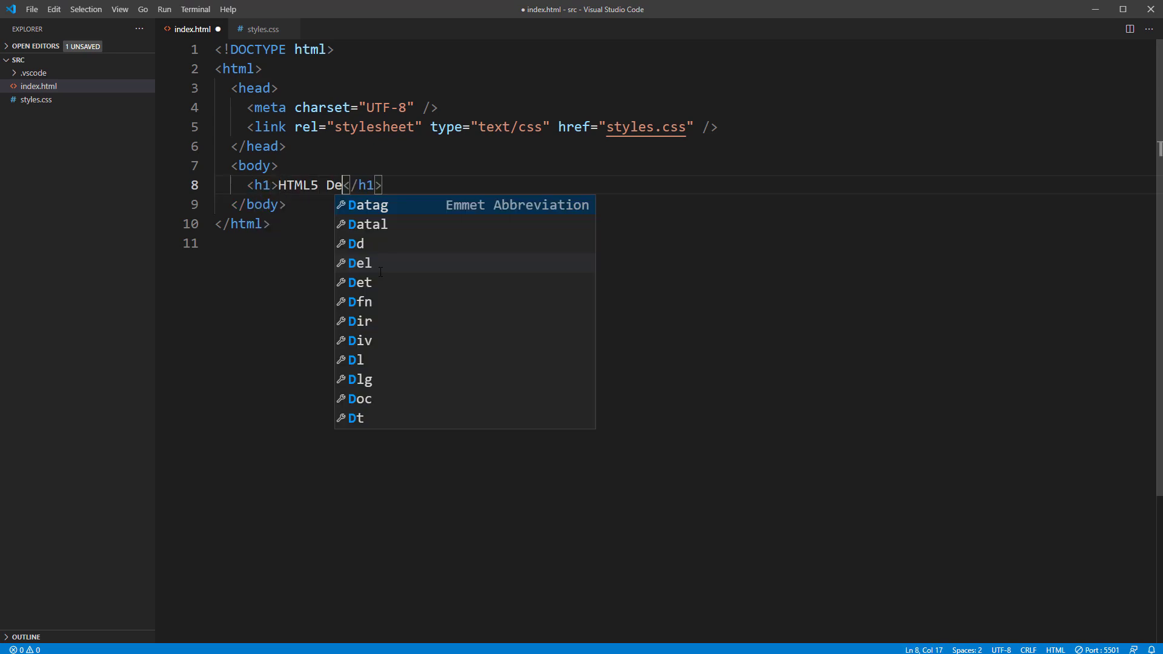
# Finish the 'HTML5 Details Tag' h1, then add a wrapper div holding details with a summary.
pyautogui.write('tails Tag')
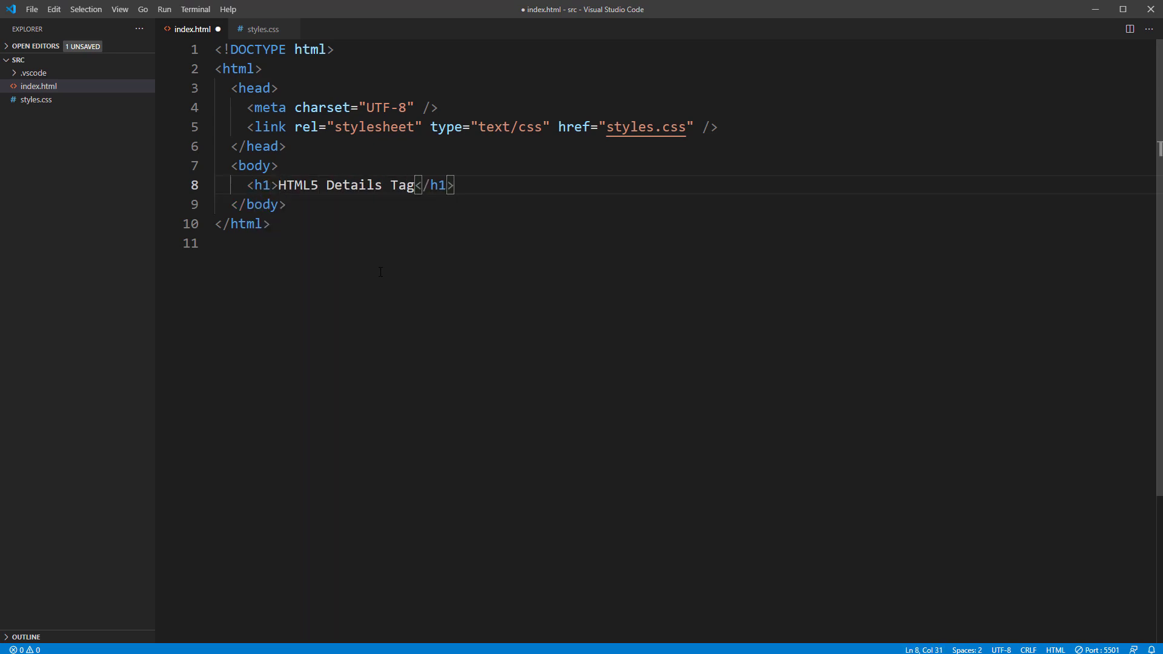
pyautogui.write('<div class')
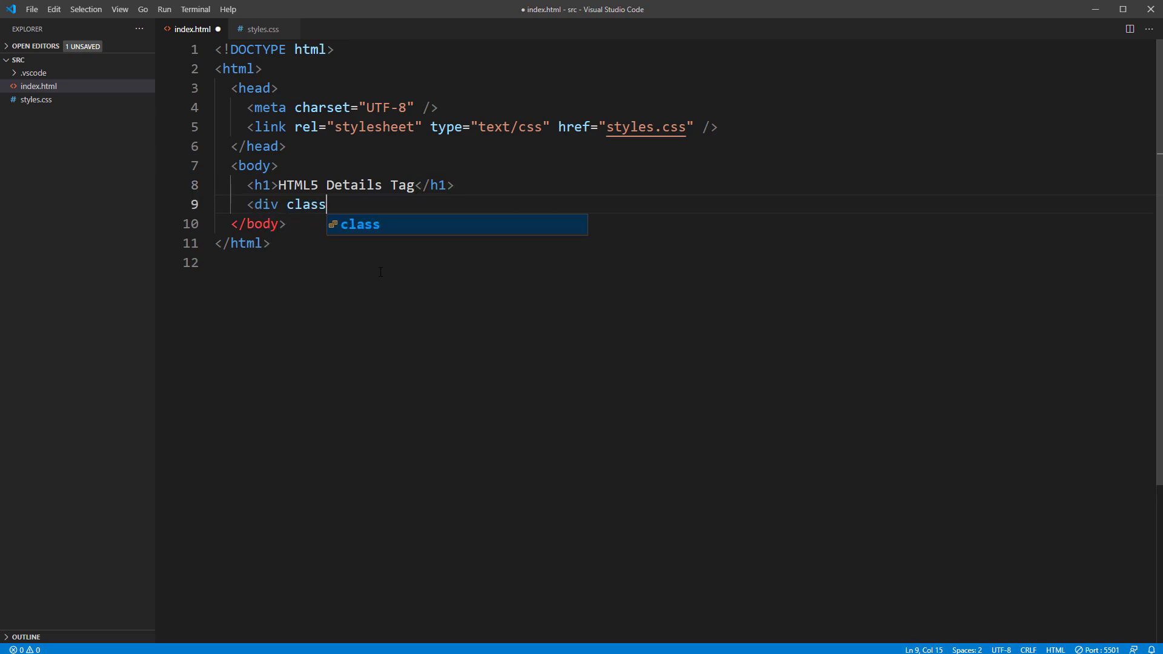
pyautogui.write('="wrapper"></div>')
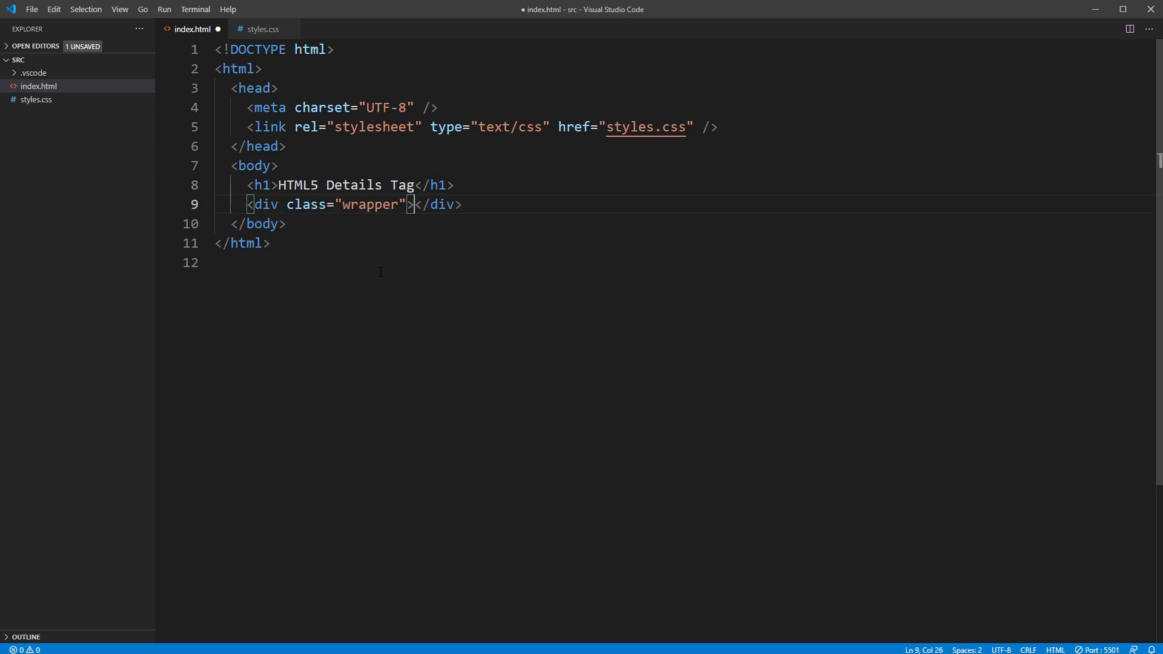
pyautogui.write('<details>')
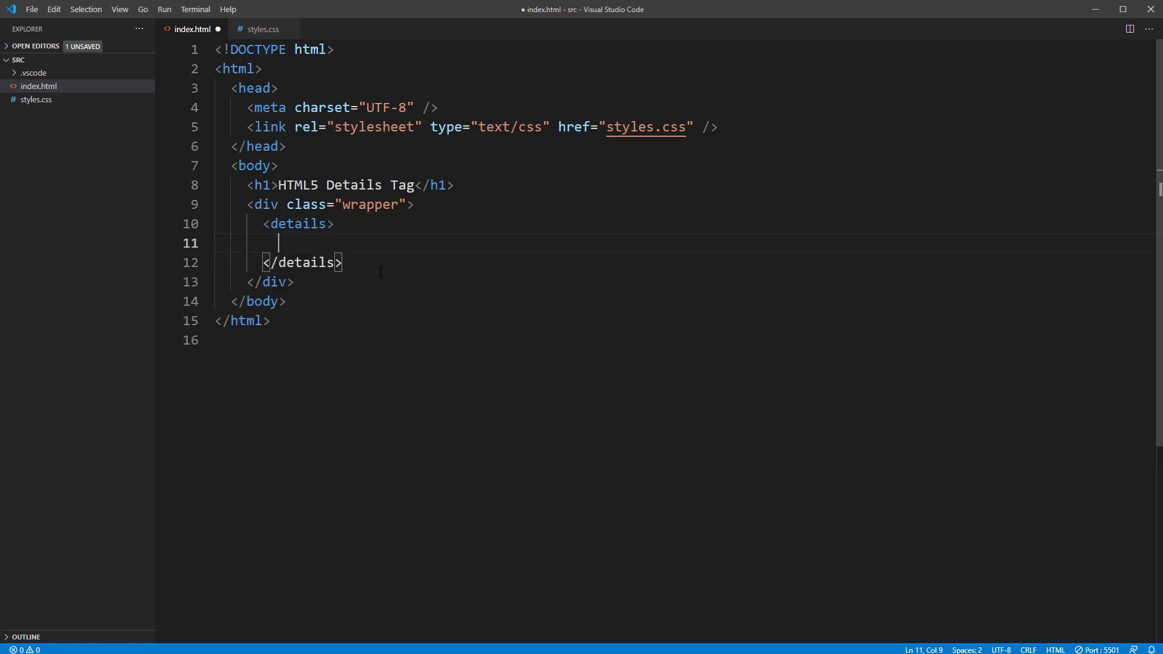
pyautogui.write('<summary')
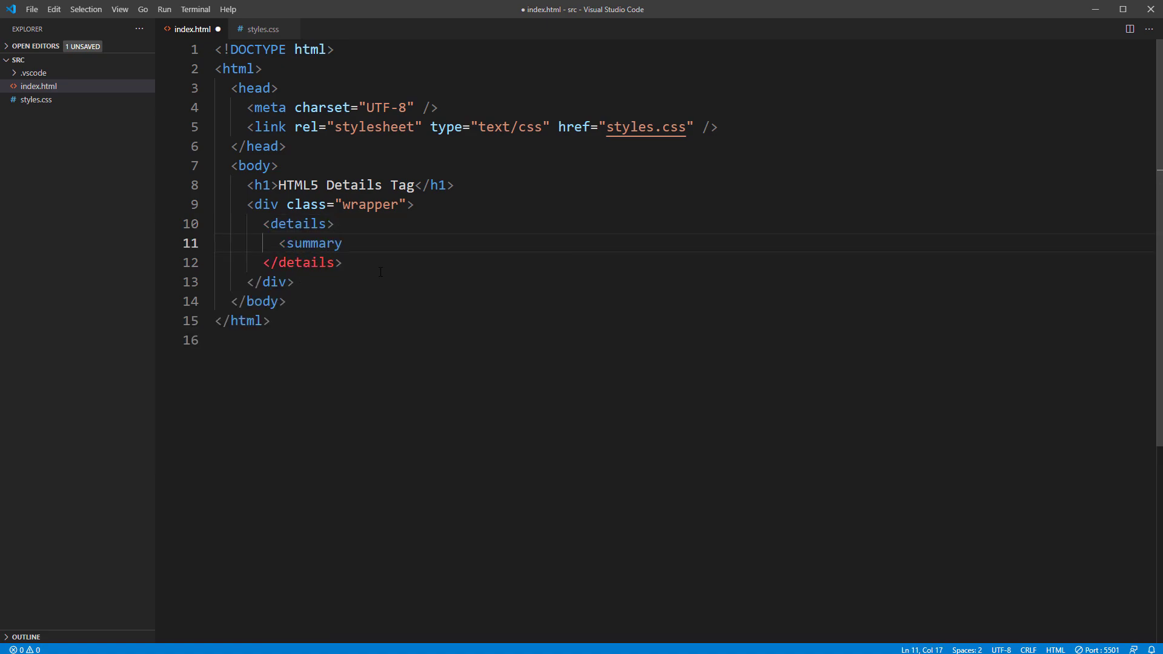
pyautogui.write('Detail')
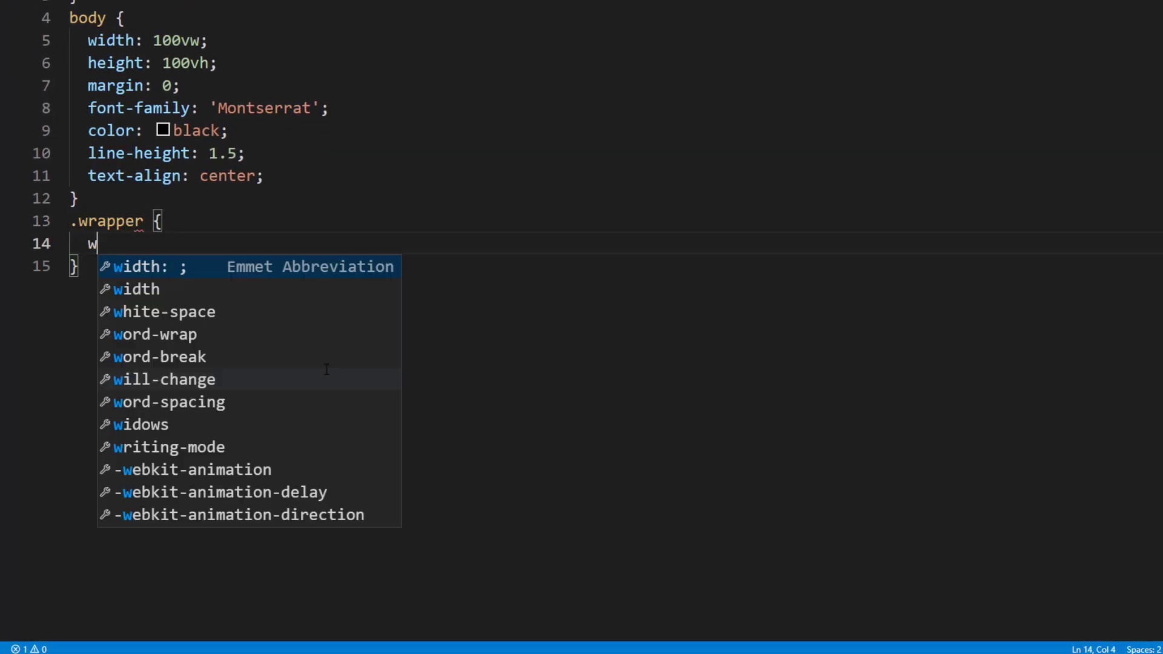
# Make .wrapper 500px and centered; give summary 22px text, dark rgb background, white color, margins, radius.
pyautogui.write('idth: 500px;')
pyautogui.write('margin: 0 auto;')
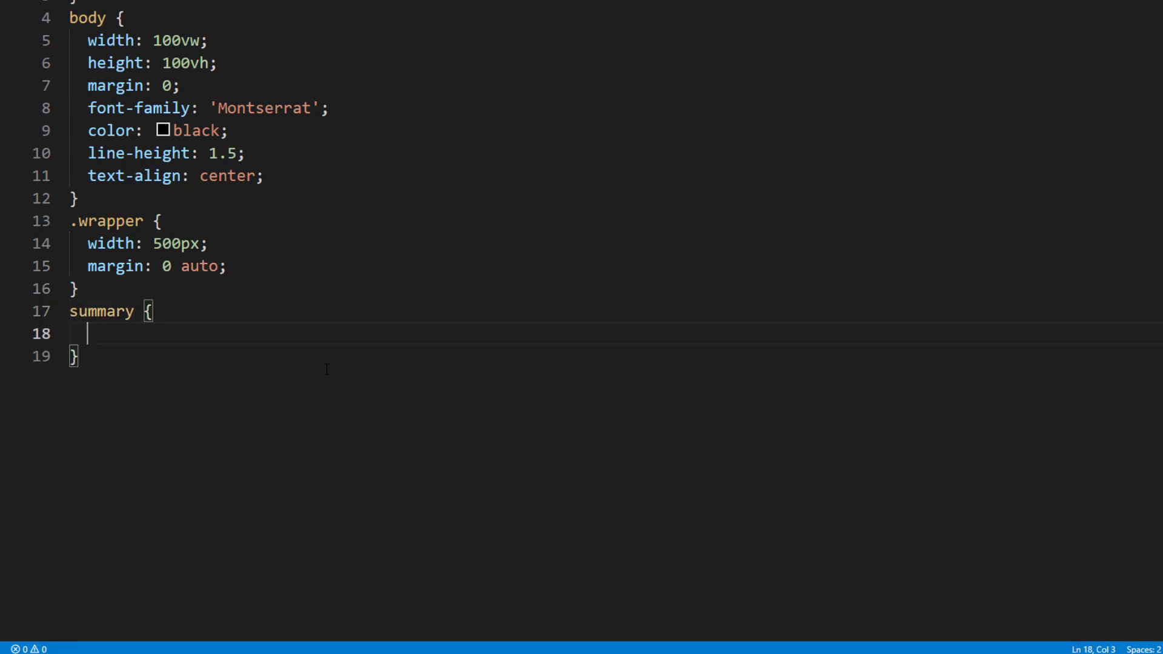
pyautogui.write('font-size: 22px;')
pyautogui.write('background-color: ;')
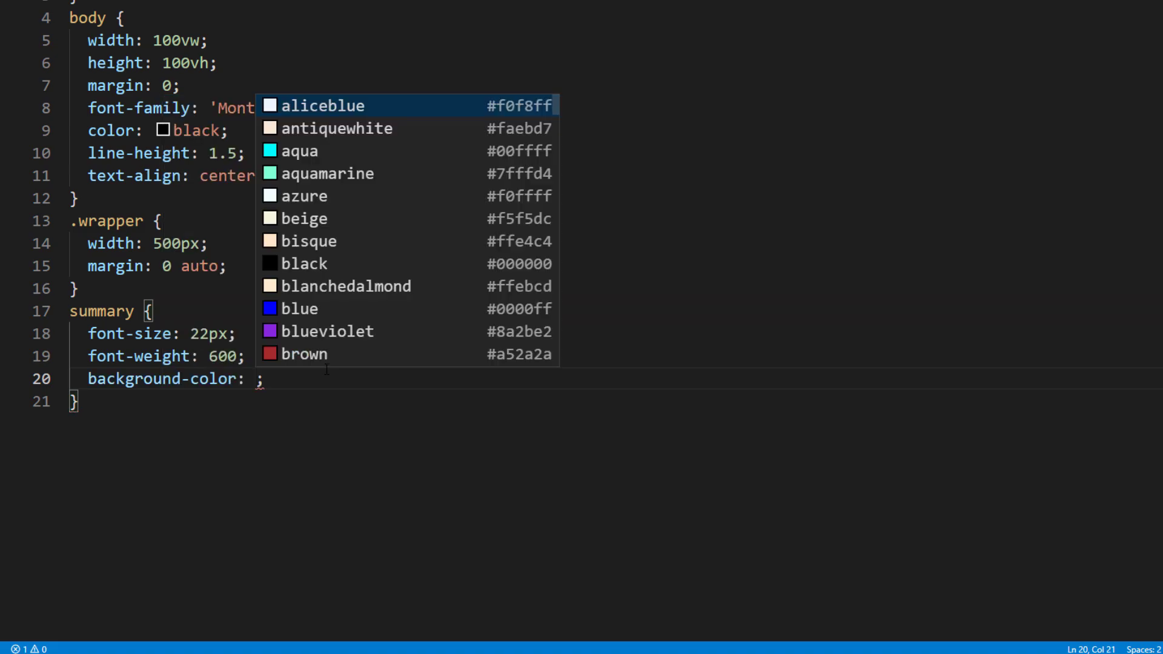
pyautogui.write('rgb(43,43,43')
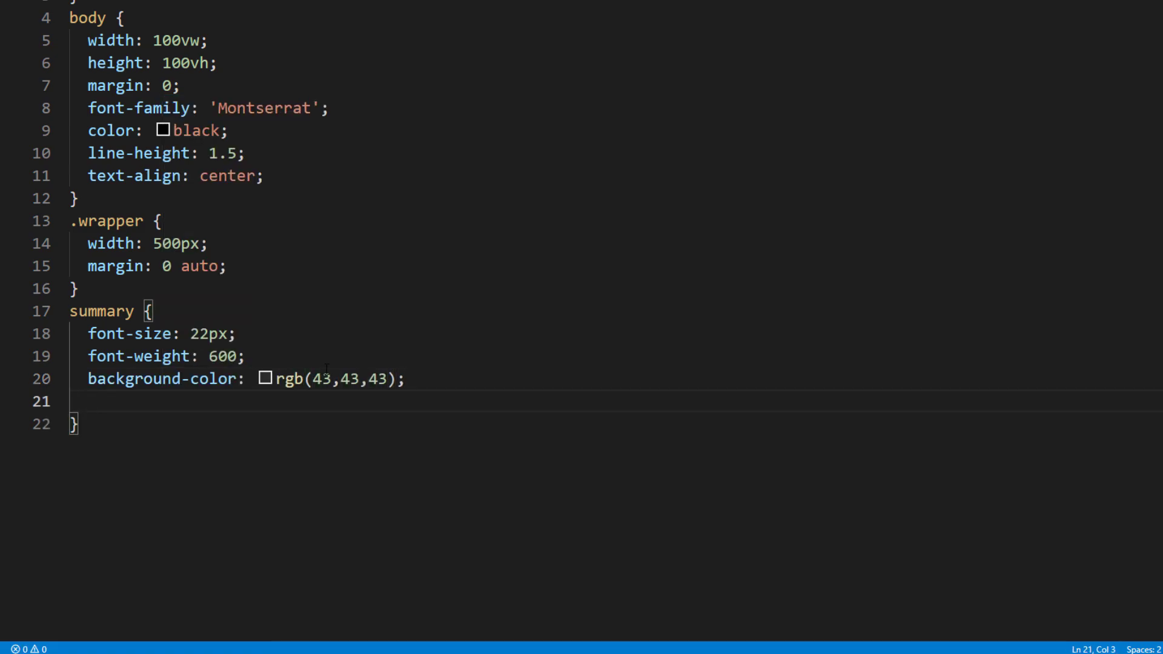
pyautogui.write('color: white;')
pyautogui.write('padding:15')
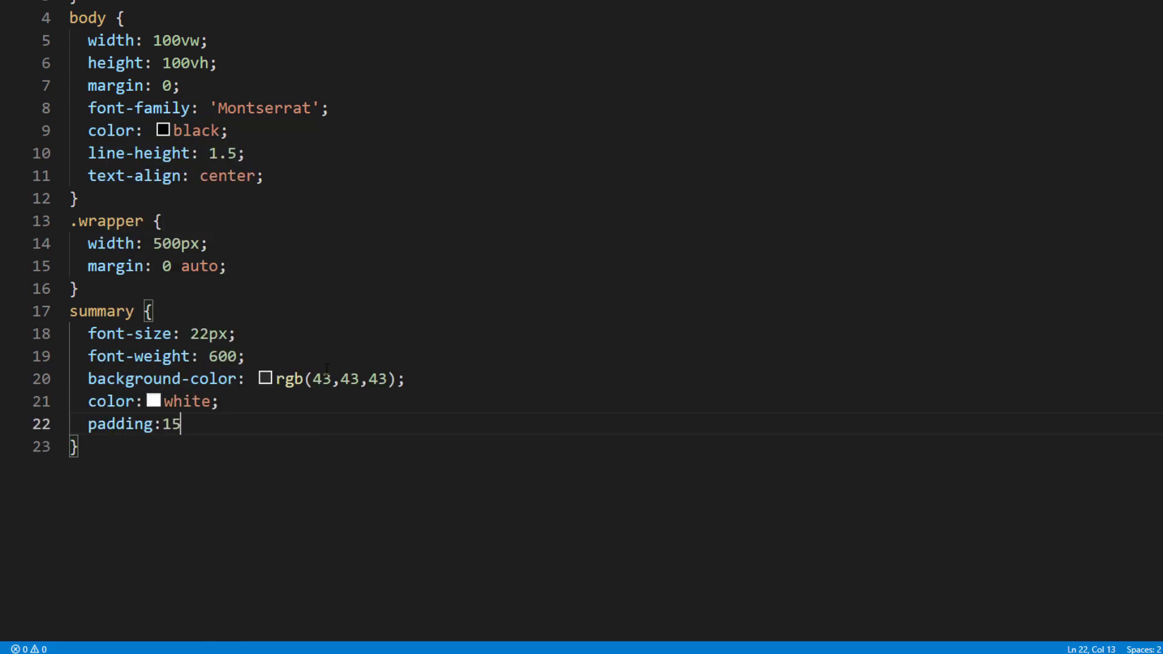
pyautogui.write('margin-bottom: 15')
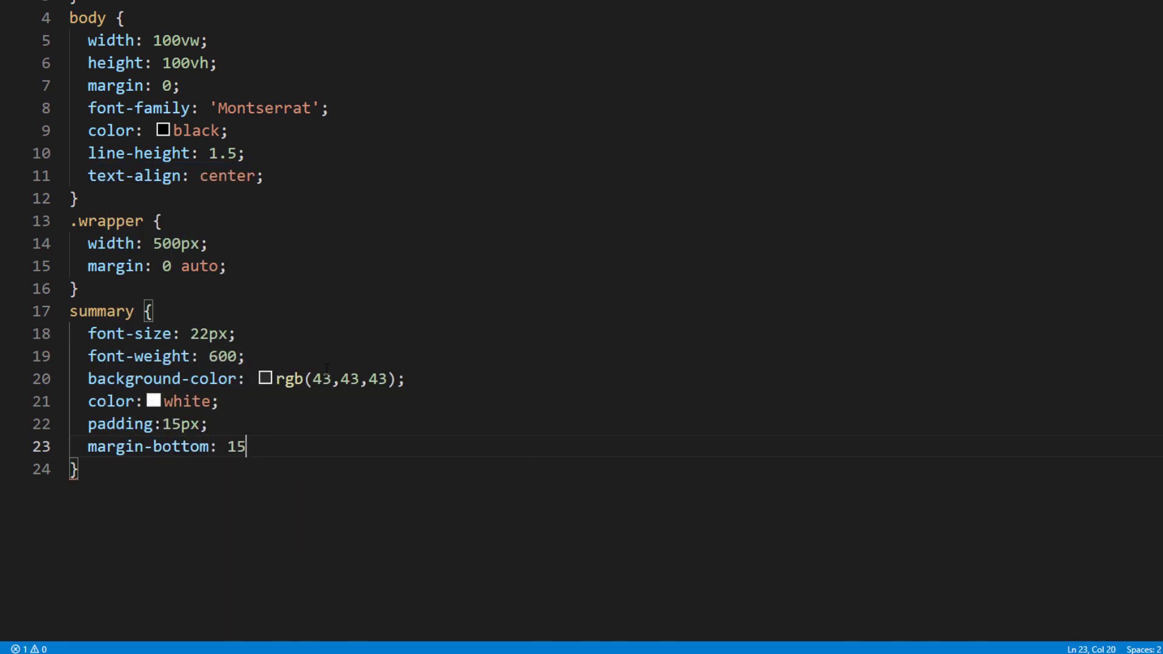
pyautogui.write('border-radius: 5px;;')
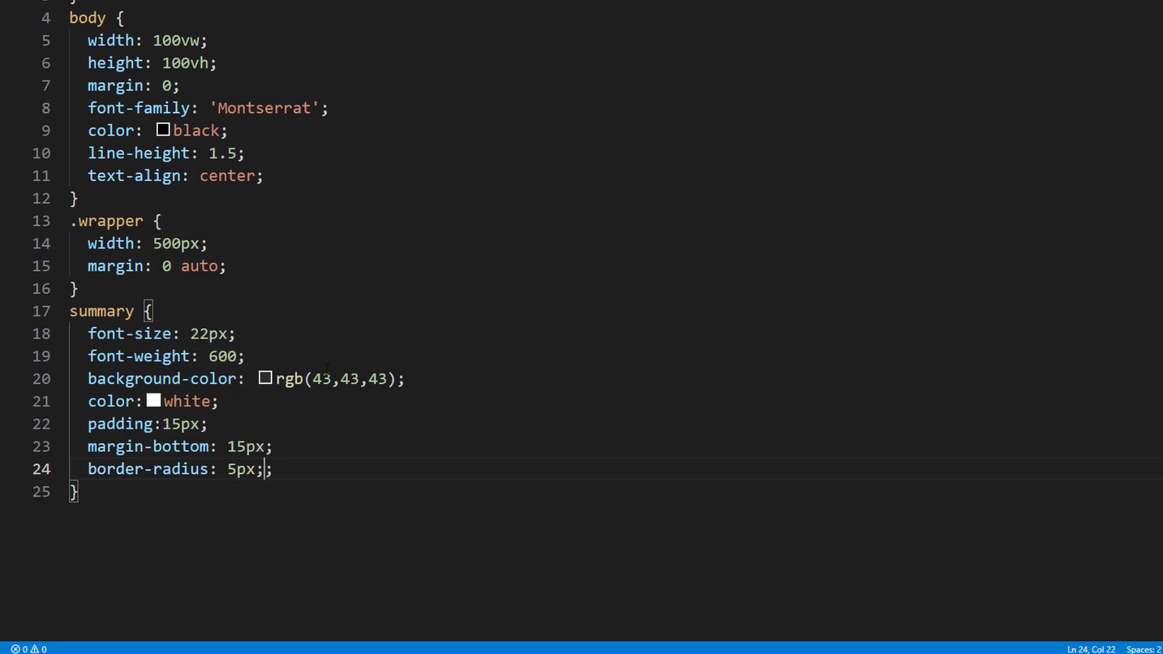
pyautogui.write('text-align: left;')
pyautogui.write('d')
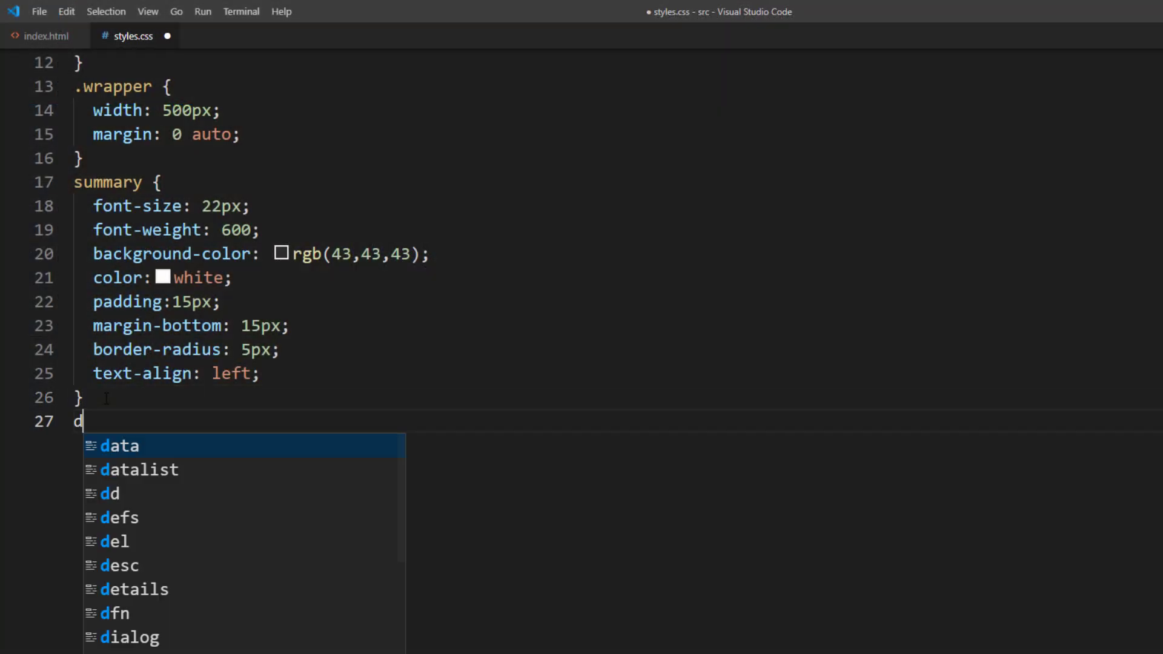
# Add a details[open] summary rule with 25px margin, plus summary transition and cursor properties.
pyautogui.write('etails[open]')
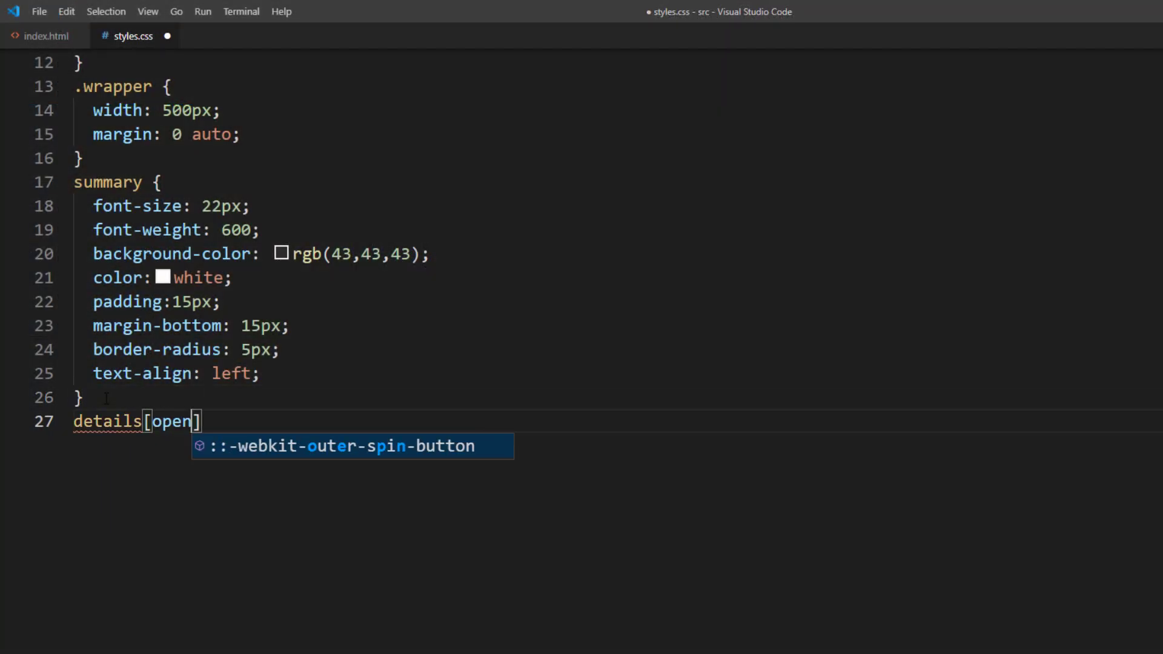
pyautogui.write('summary {')
pyautogui.write('margin-bottom:')
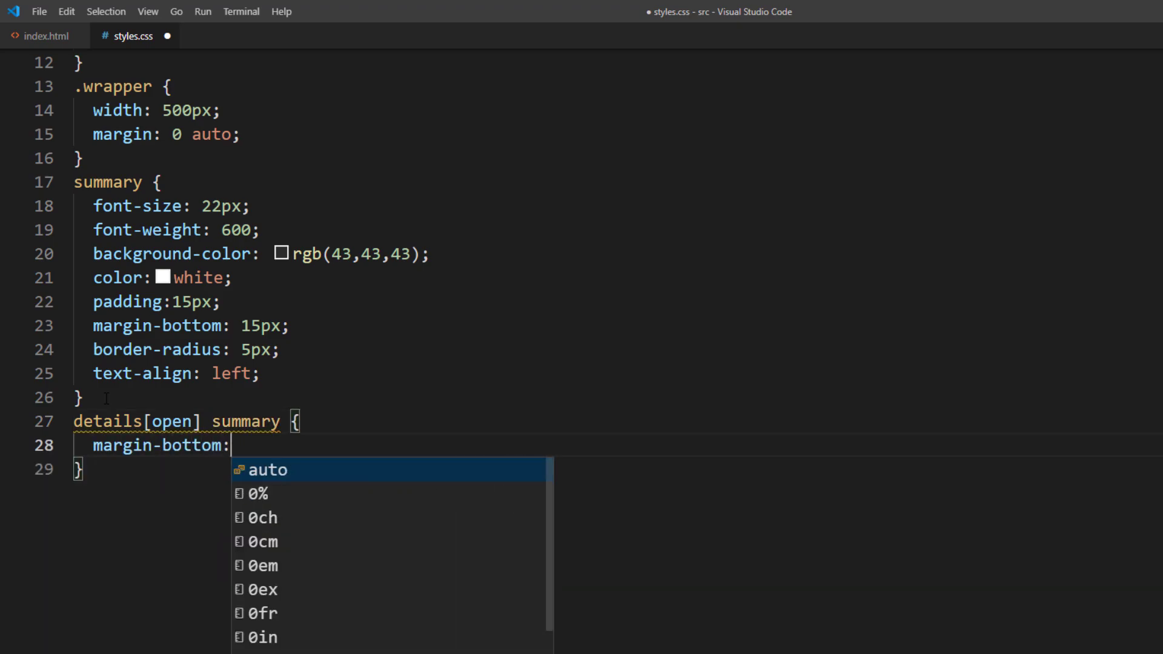
pyautogui.write('25px;')
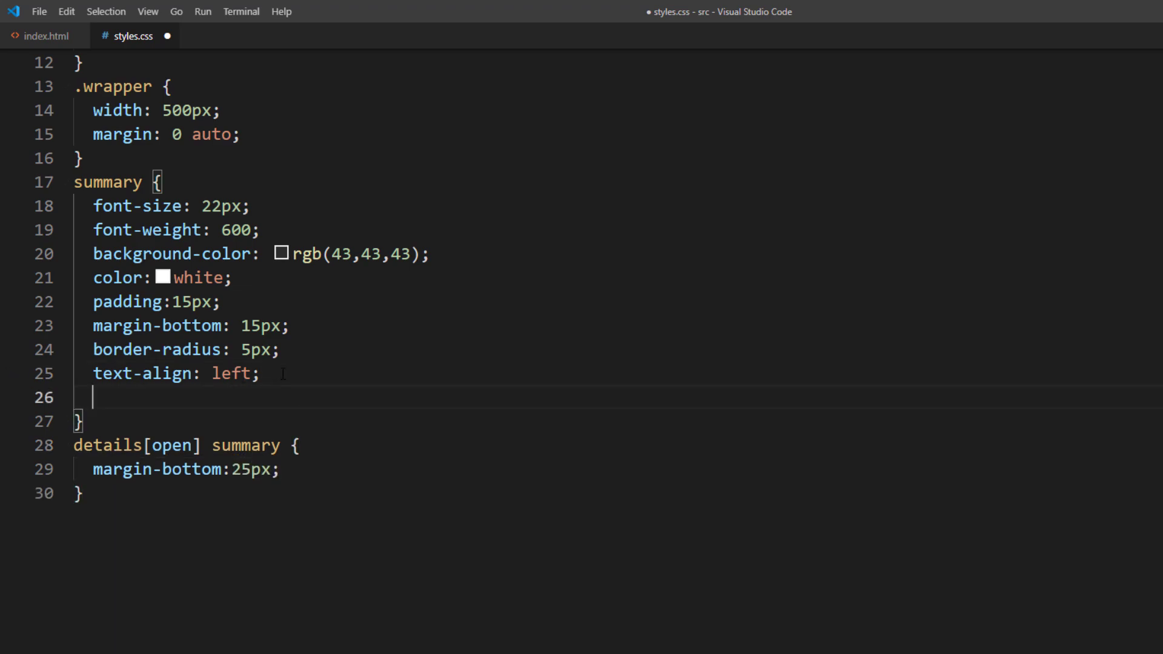
pyautogui.write('transition: all 0.5s ease-in-out;')
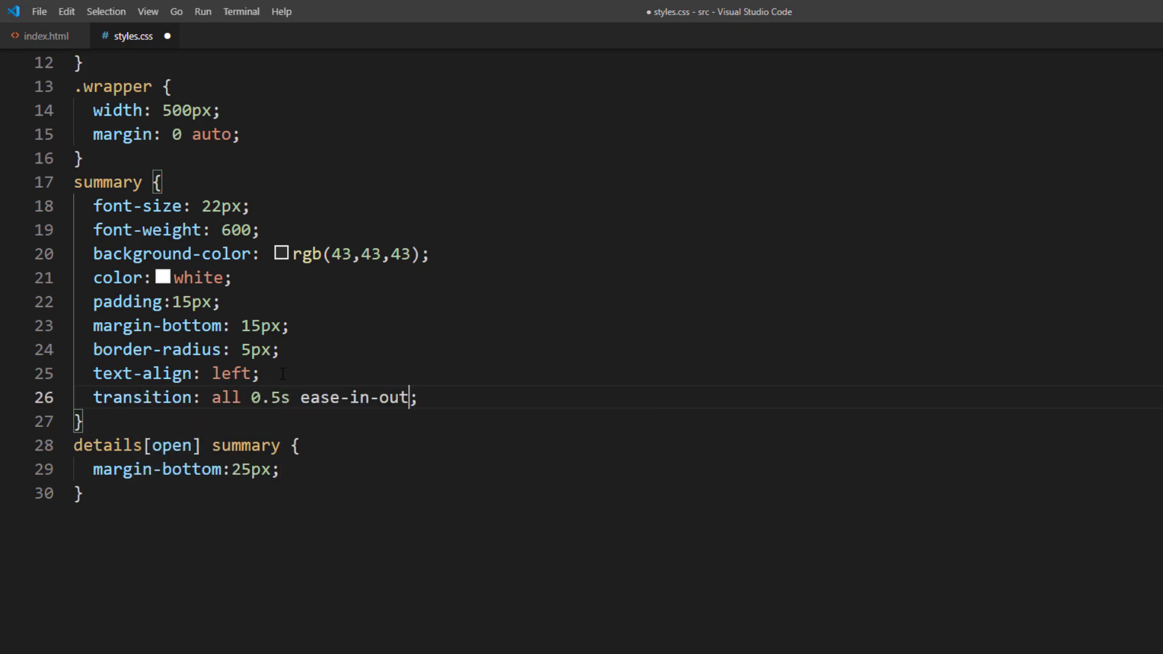
pyautogui.write('curs')
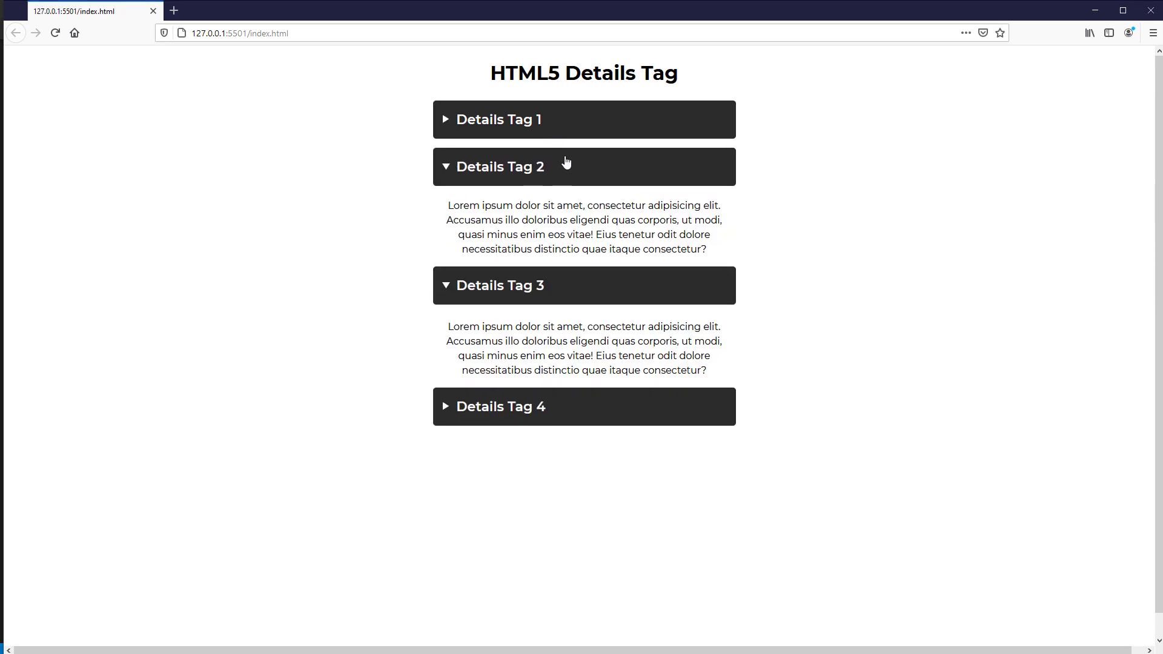
pyautogui.click(218, 32)
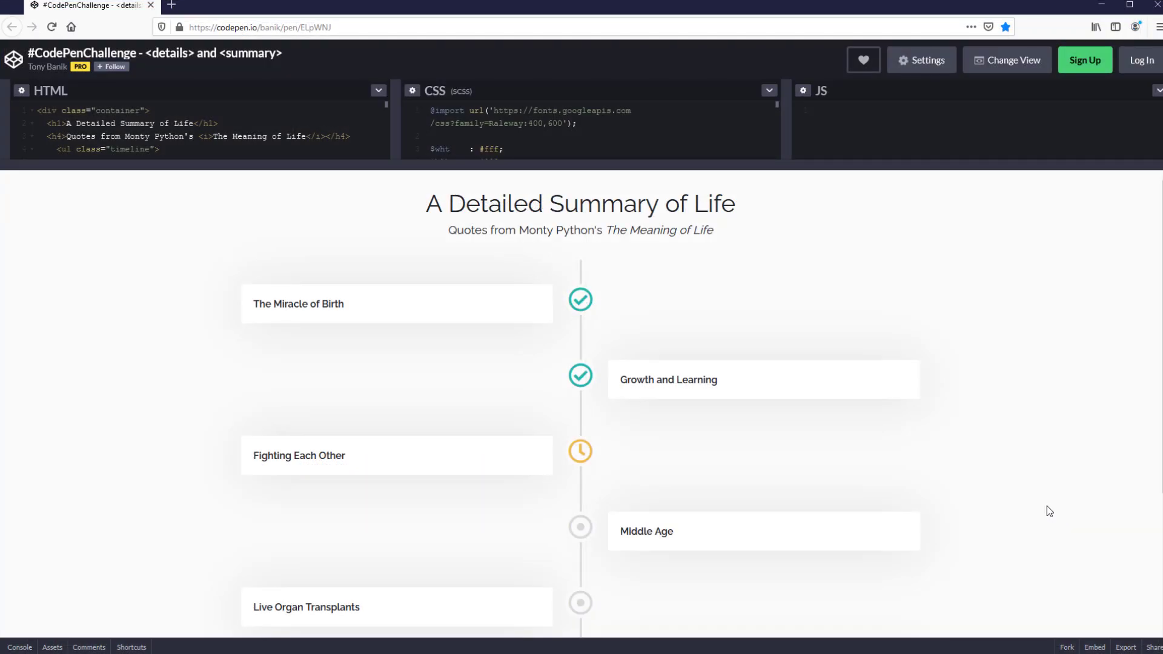
pyautogui.click(298, 304)
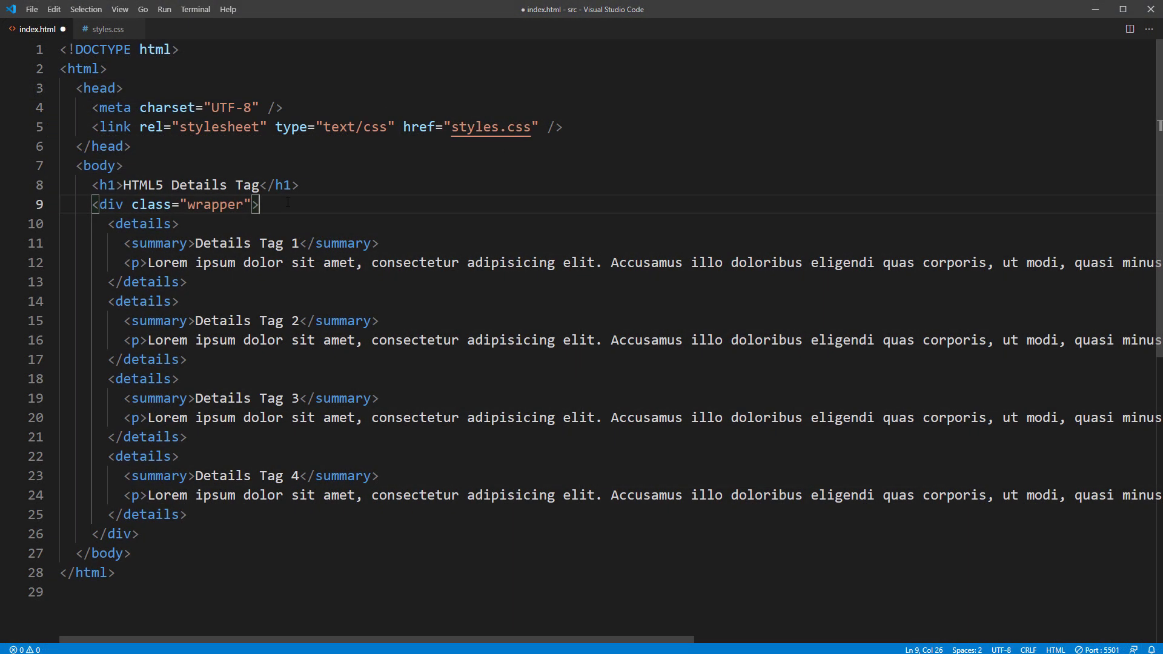
# Insert <div class="detail-wrapper"> around each of the four details blocks.
pyautogui.write('<div class=')
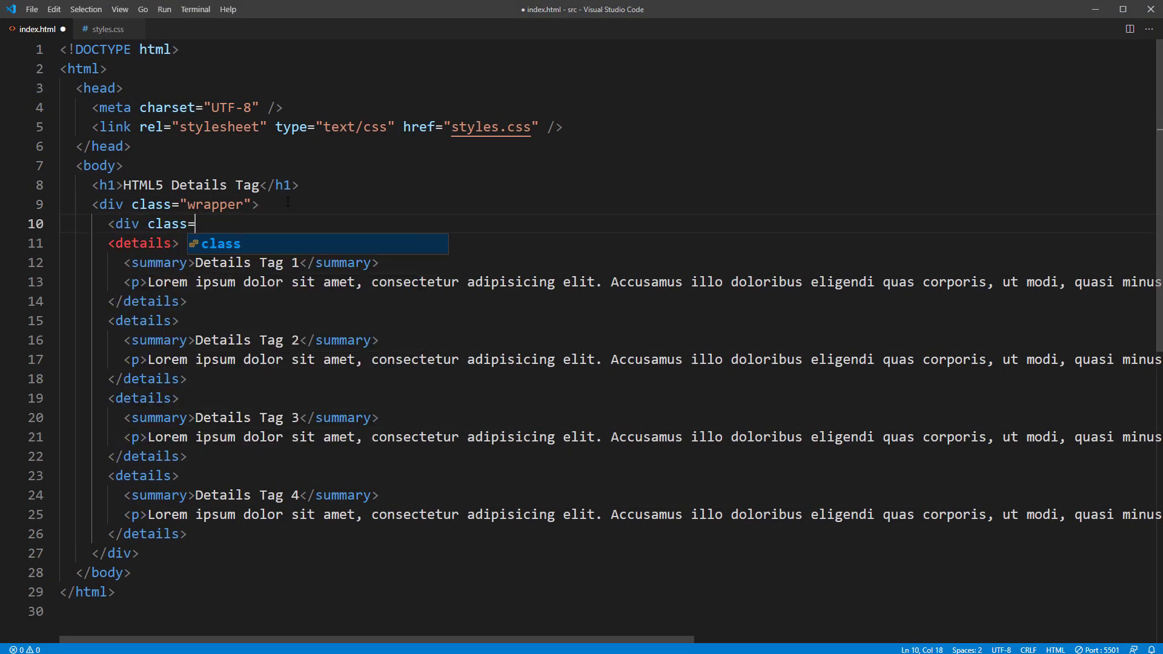
pyautogui.write('"detail-wrapper">')
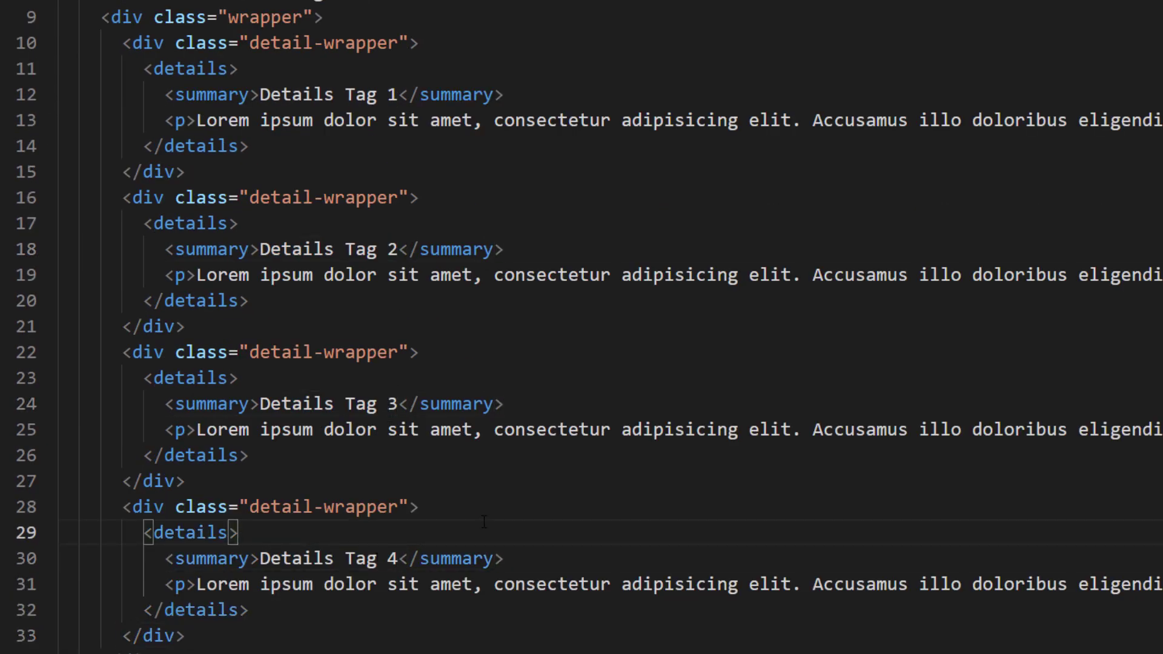
# Change .wrapper width to 50vw and add a flex .detail-wrapper rule with 50% width.
pyautogui.click(131, 36)
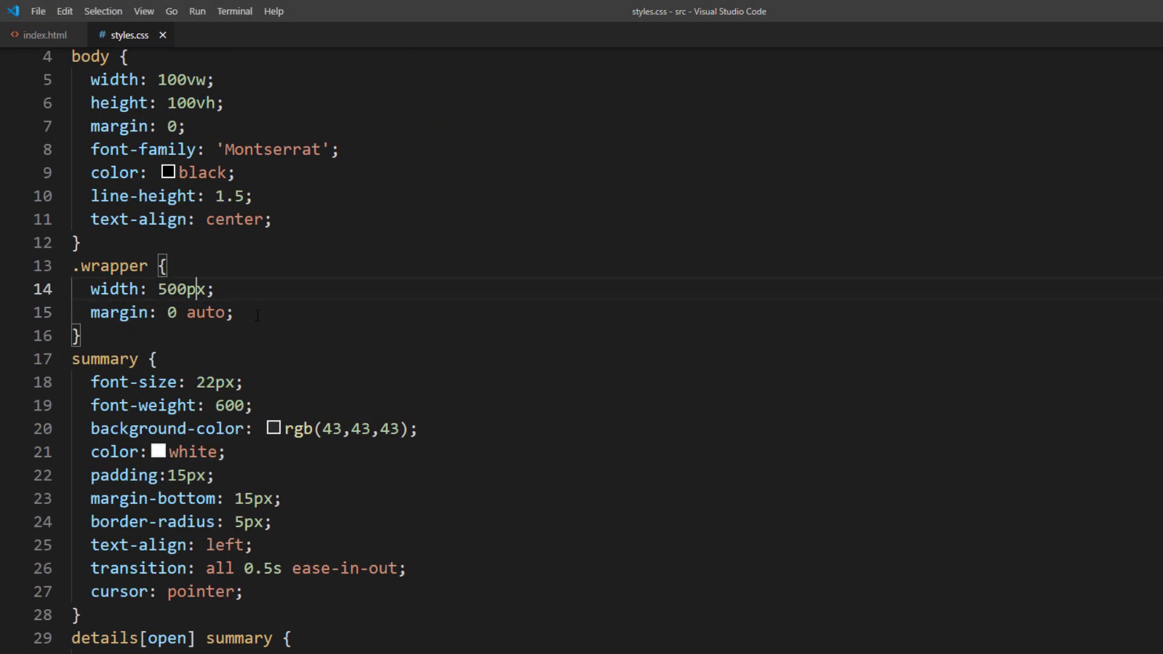
pyautogui.write('50vw')
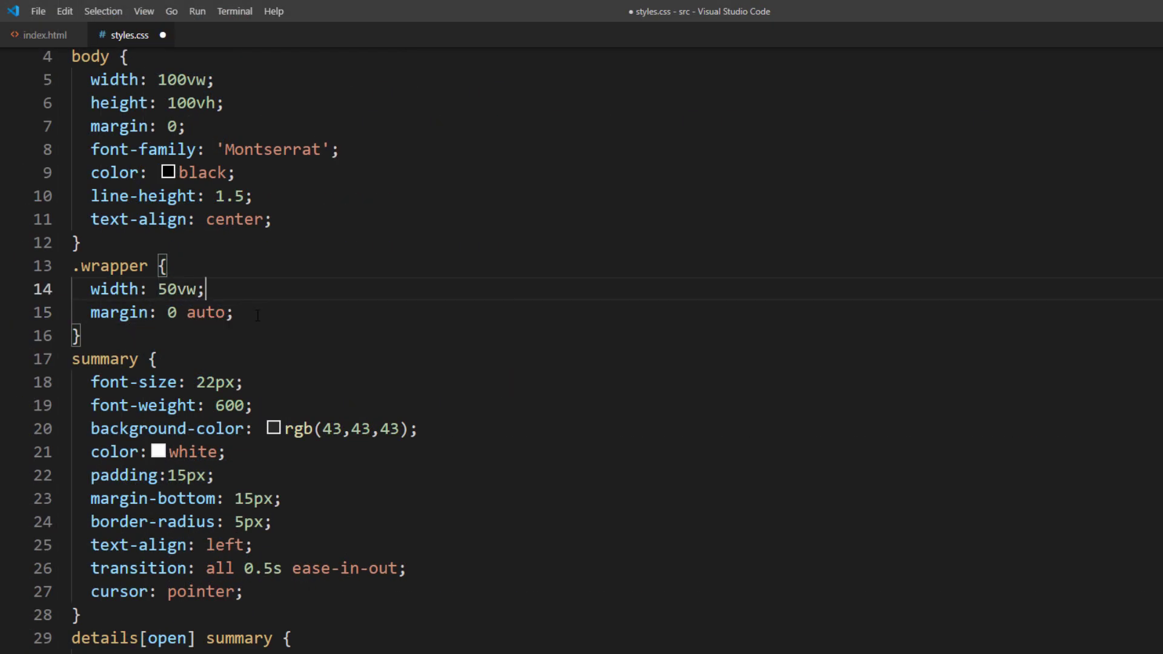
pyautogui.write('.detail-wrapper {')
pyautogui.write('widt')
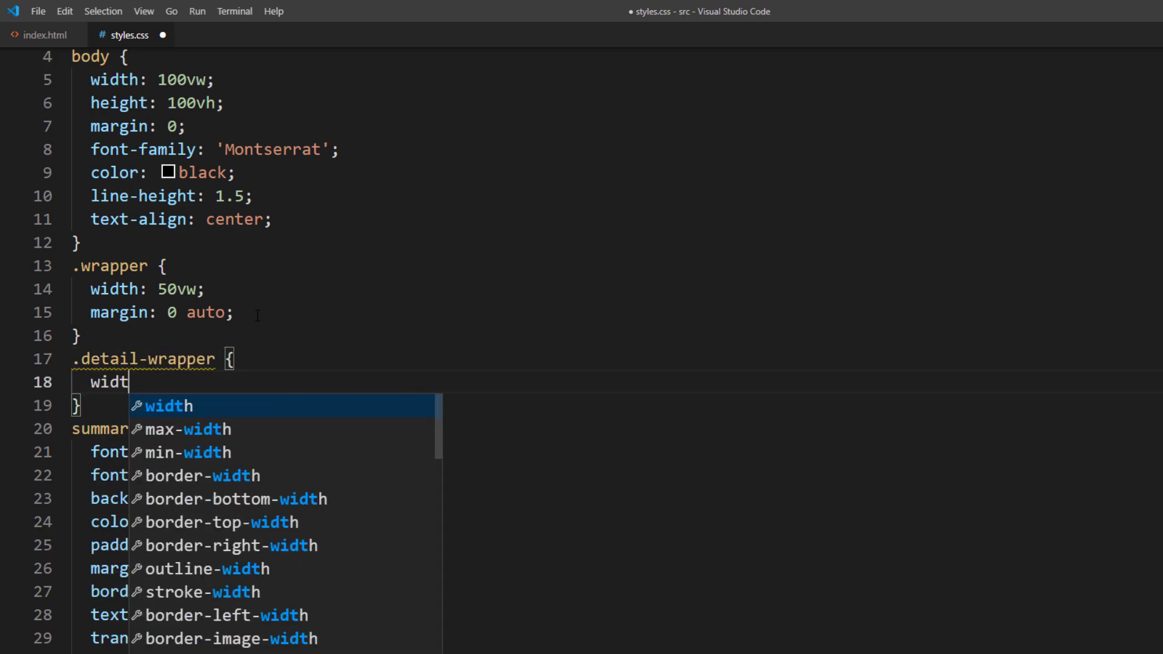
pyautogui.write('h:100%;')
pyautogui.write('margin-bottom: 100px;')
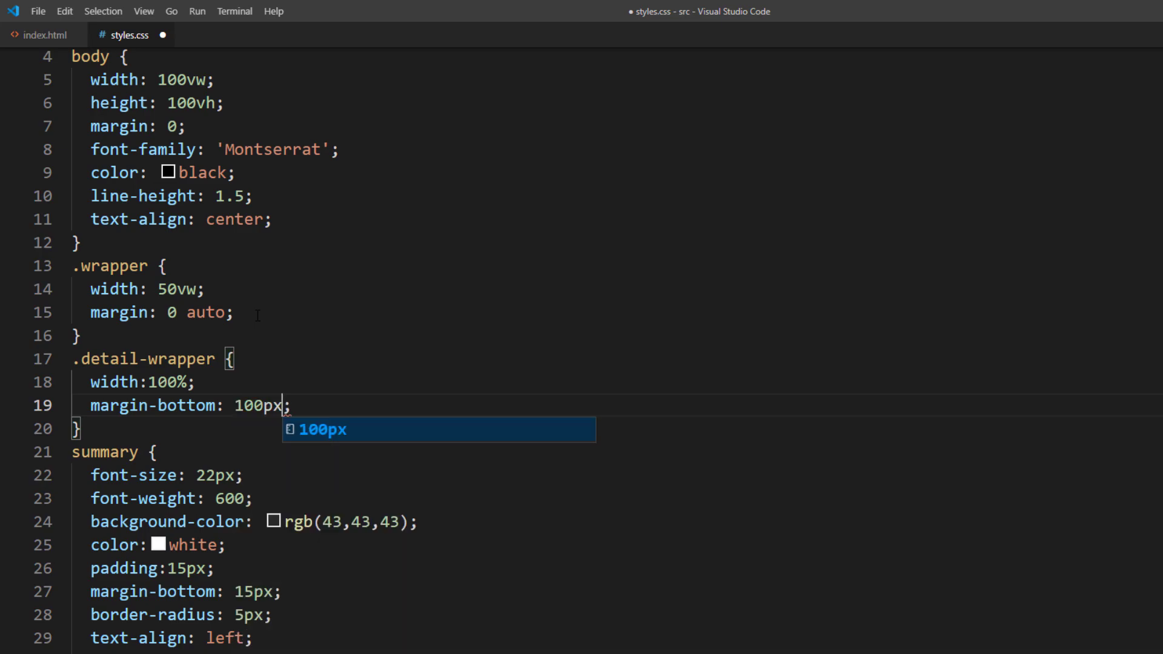
pyautogui.write('display: flex;')
pyautogui.write('details {')
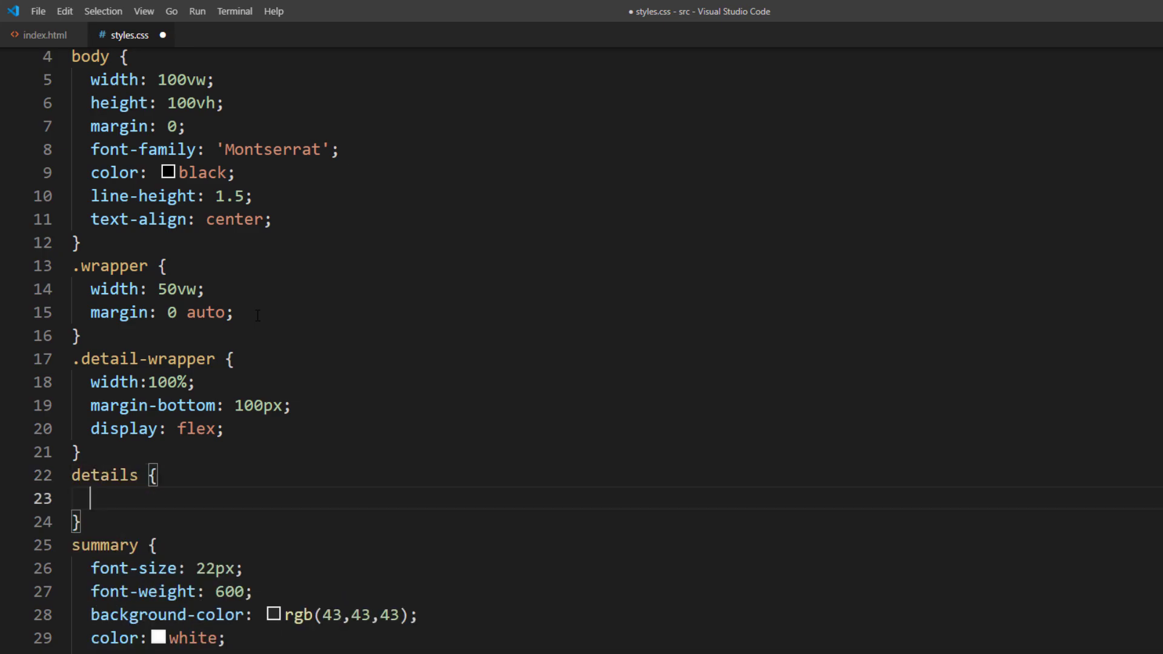
pyautogui.write('width:50%')
pyautogui.write('.wrapper >')
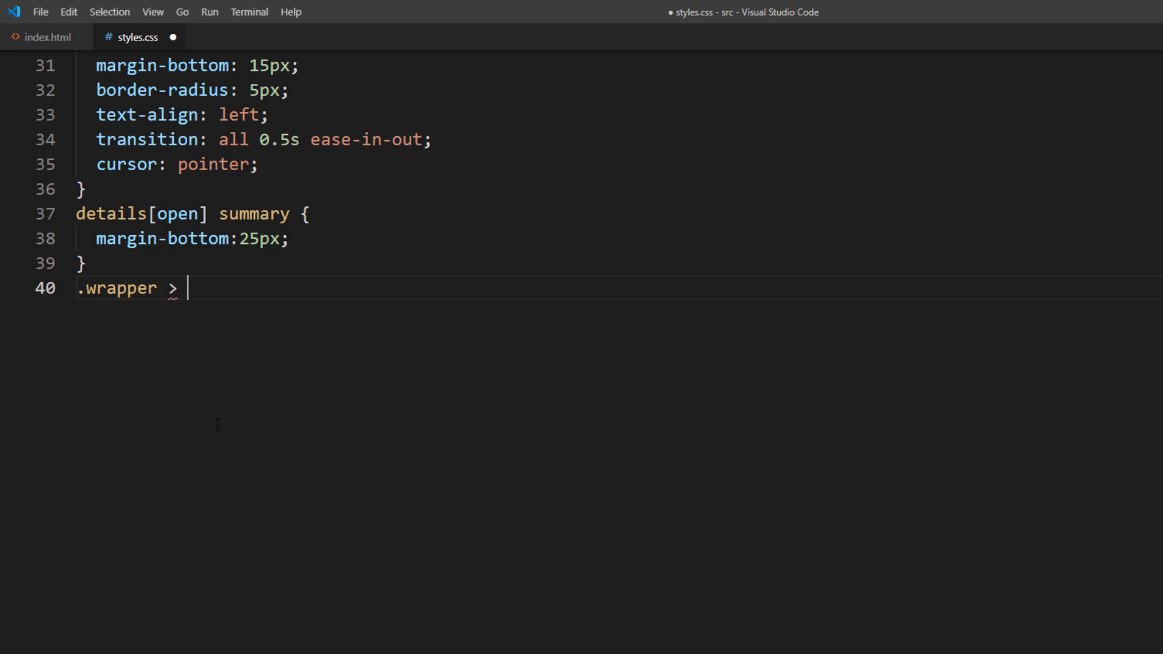
# Add a .detail-wrapper:nth-child(even) rule justifying right with 100px left padding.
pyautogui.write('.detail-wrapper')
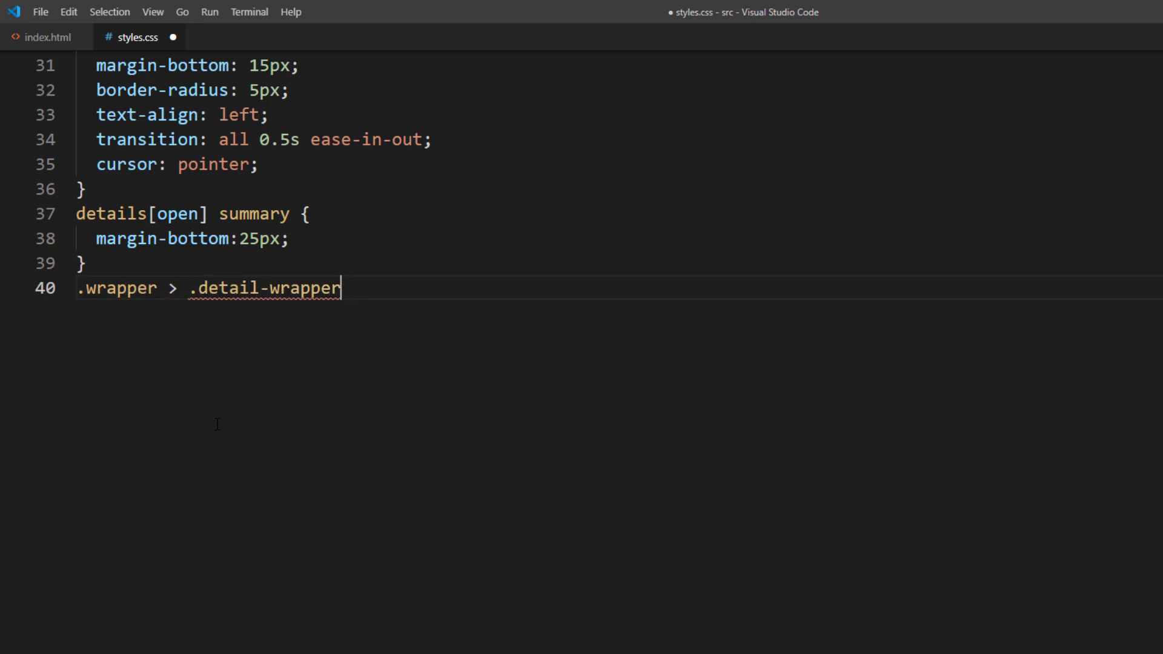
pyautogui.write(':nth-child(eve')
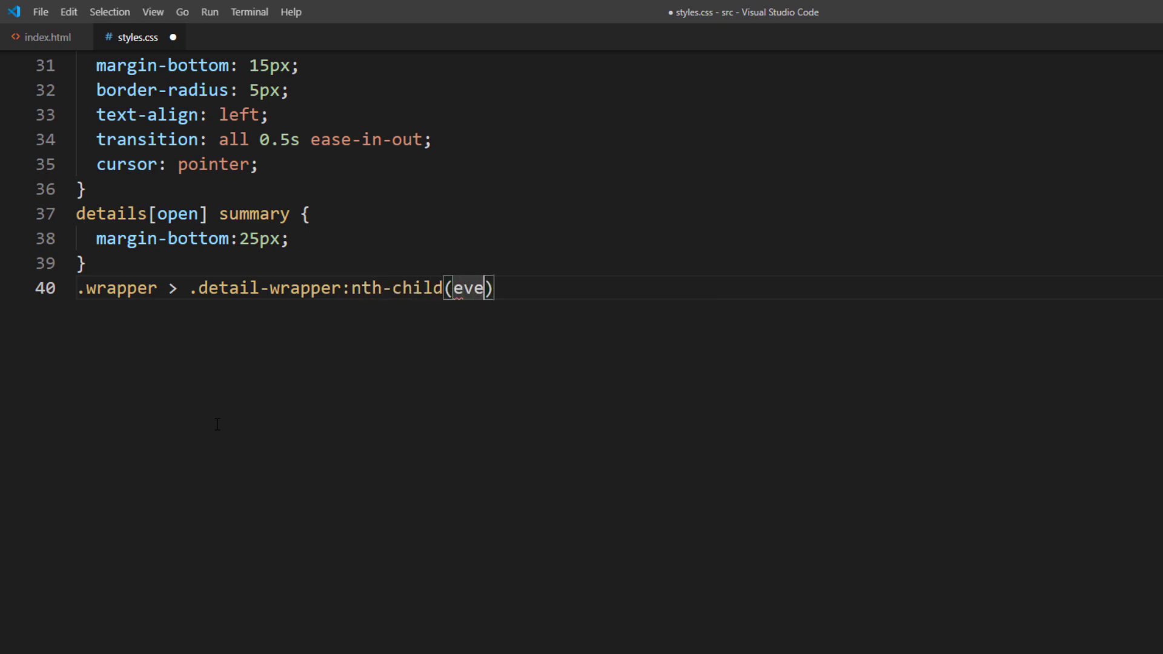
pyautogui.write('n {')
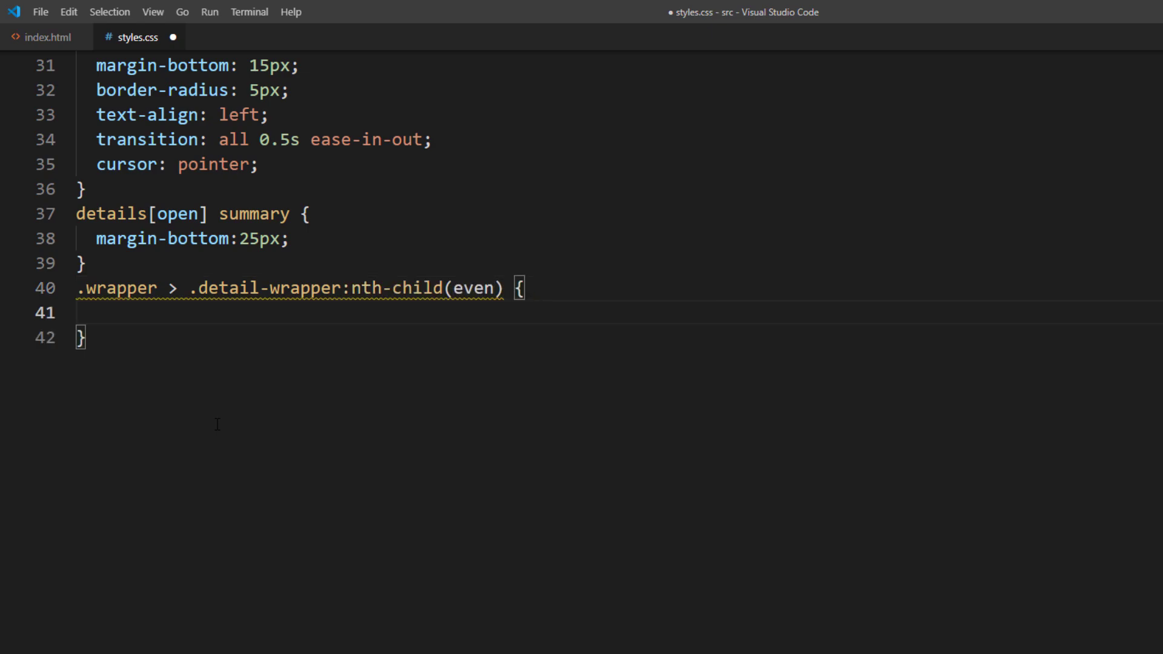
pyautogui.write('justify-content: right;')
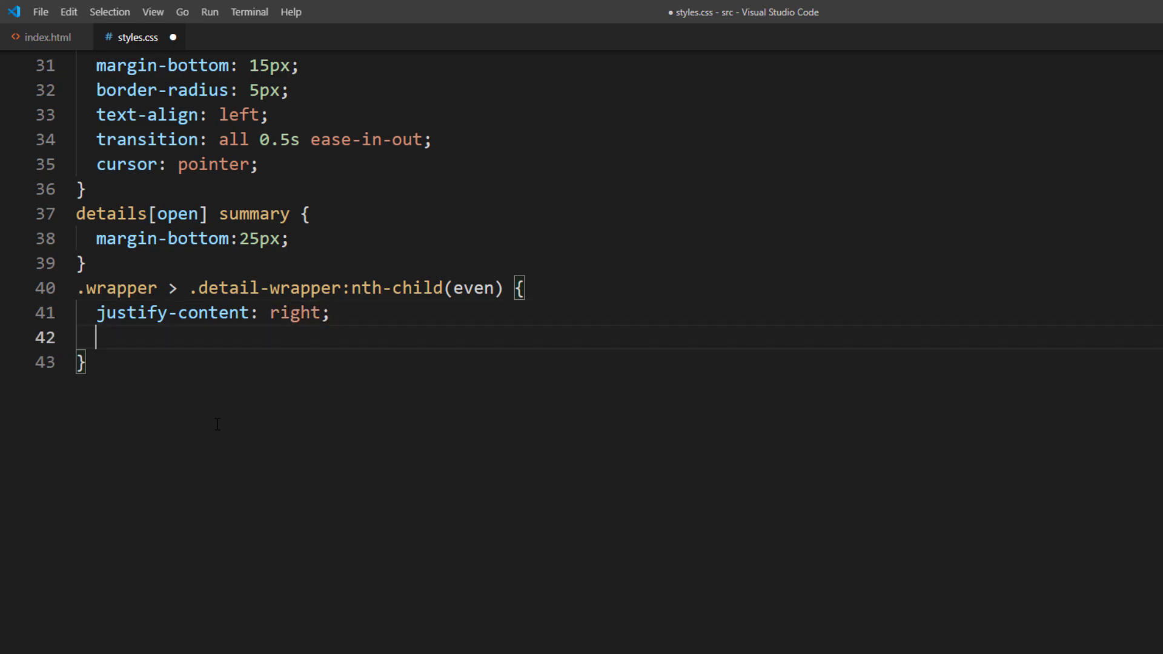
pyautogui.write('padding-left: 10;')
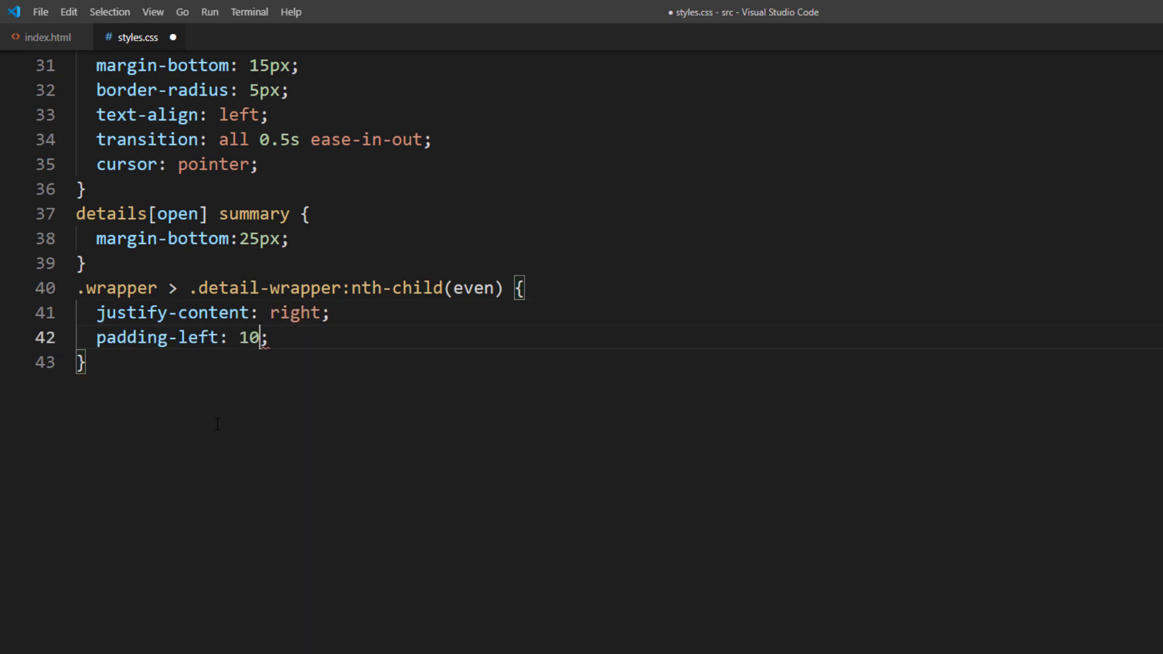
pyautogui.write('0px')
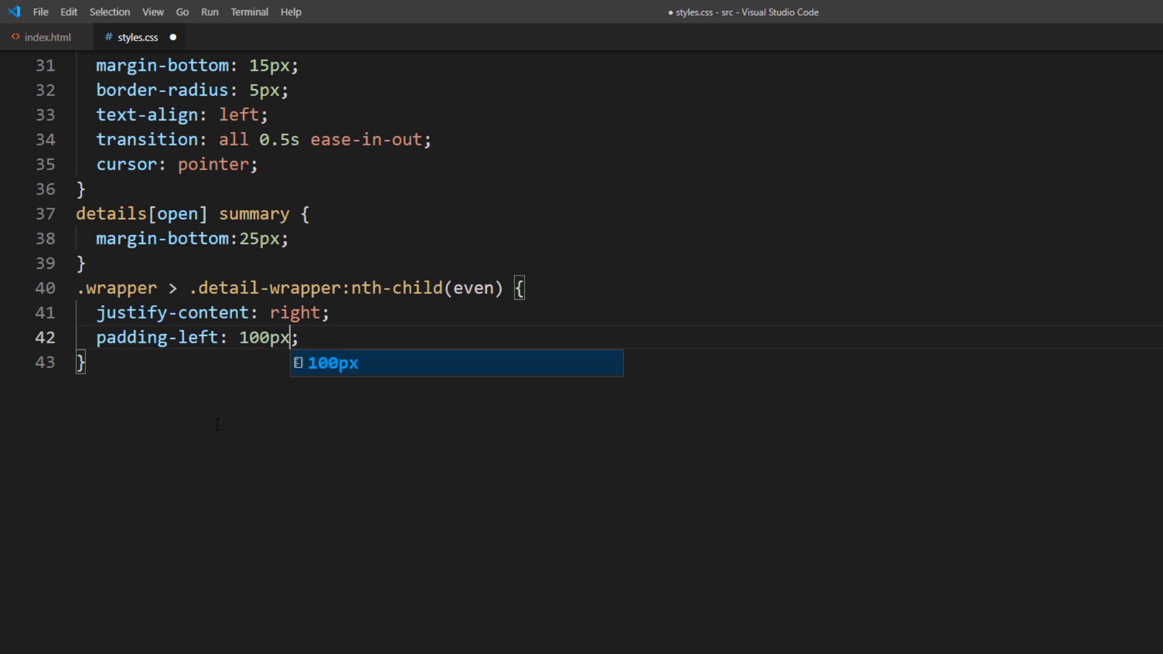
# Duplicate it as a :not(:nth-child(even)) rule justifying content left.
pyautogui.press('Enter')
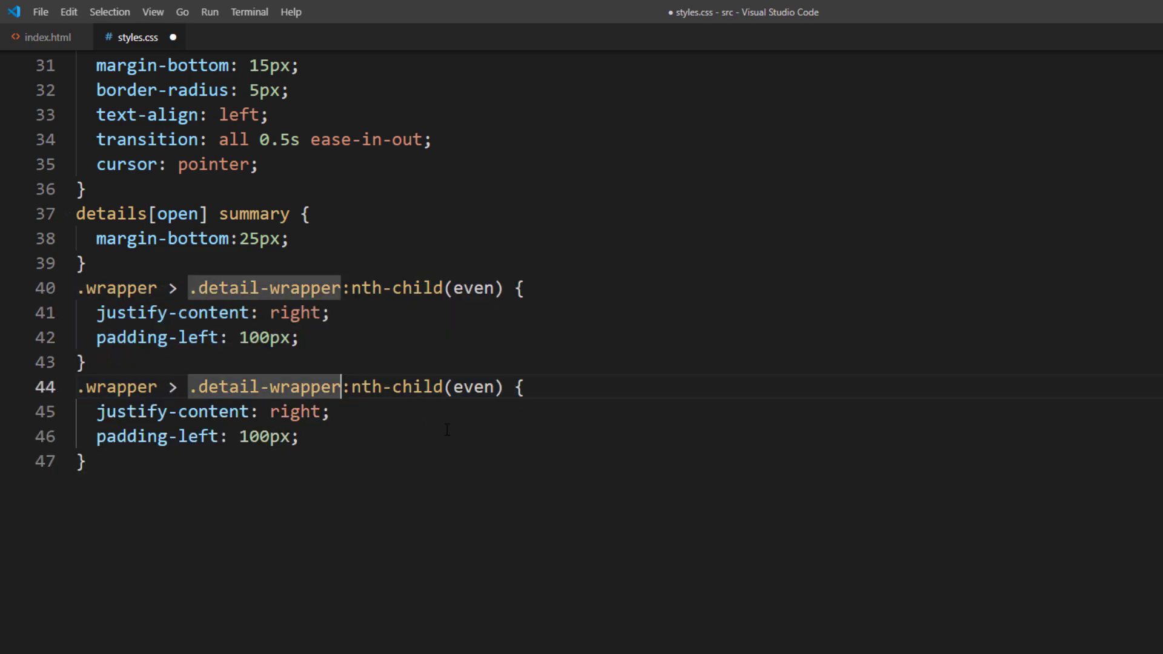
pyautogui.write(':not(')
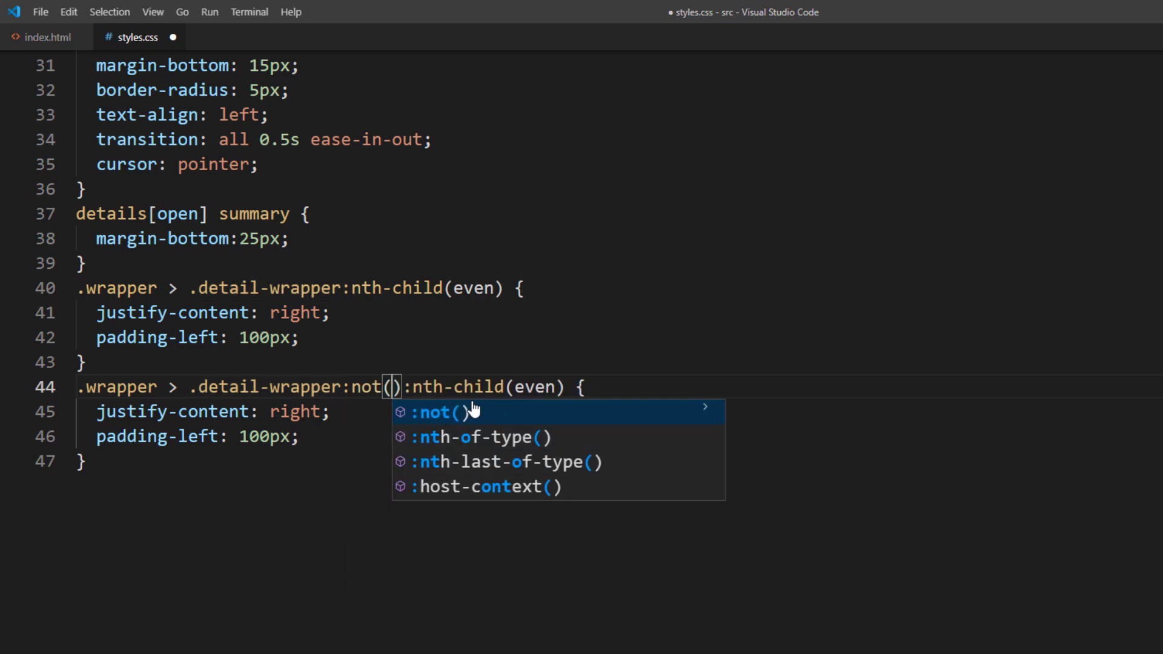
pyautogui.write(':nth-child(even)')
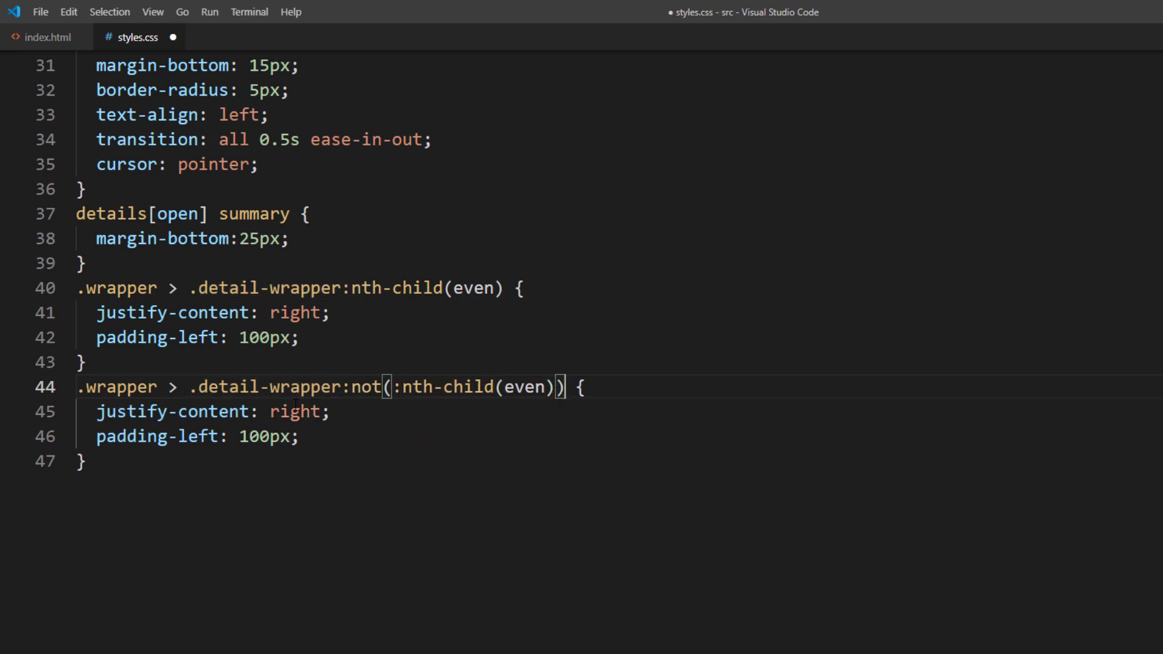
pyautogui.write('left')
pyautogui.click(193, 437)
pyautogui.write('righ')
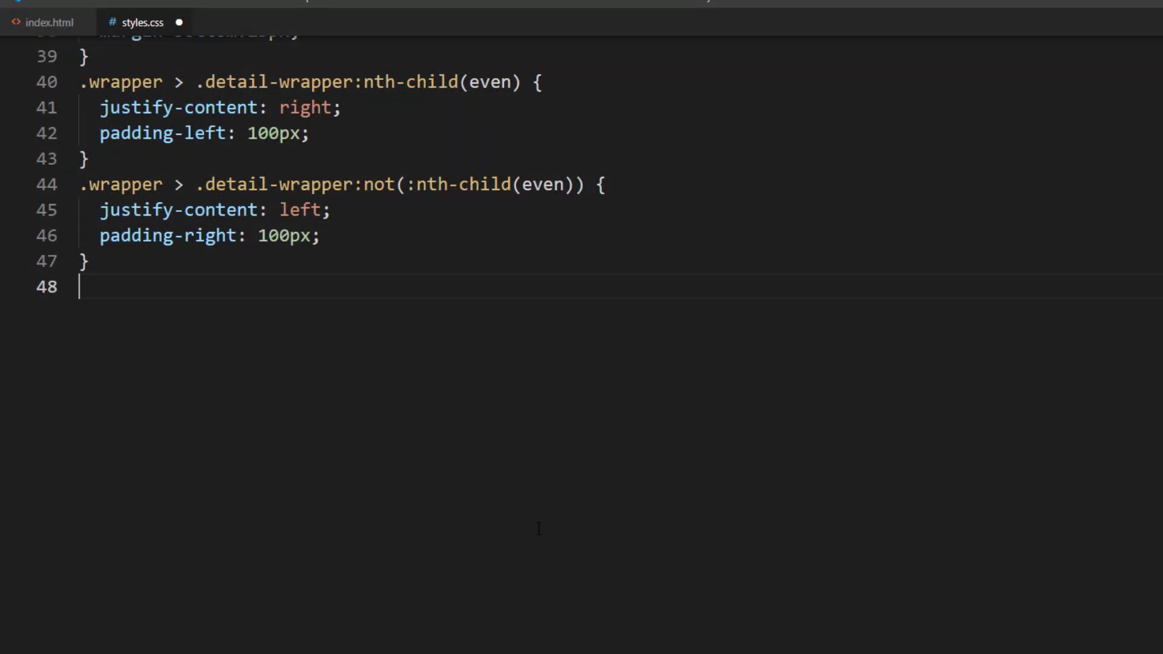
# Create .detail-wrapper::before: 3px wide, #d9d9d9, absolute with top/bottom 0 and left 50%.
pyautogui.write('.detail-wrapper::before {')
pyautogui.write('content:"";')
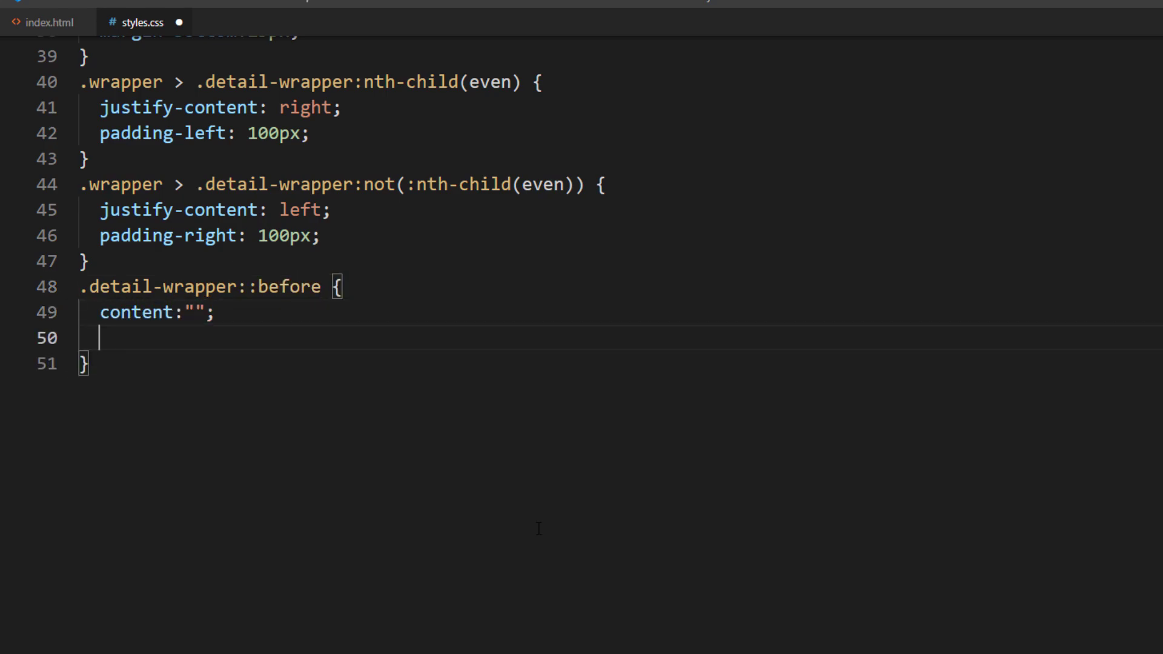
pyautogui.write('width: 3px;')
pyautogui.write('background-color: #;')
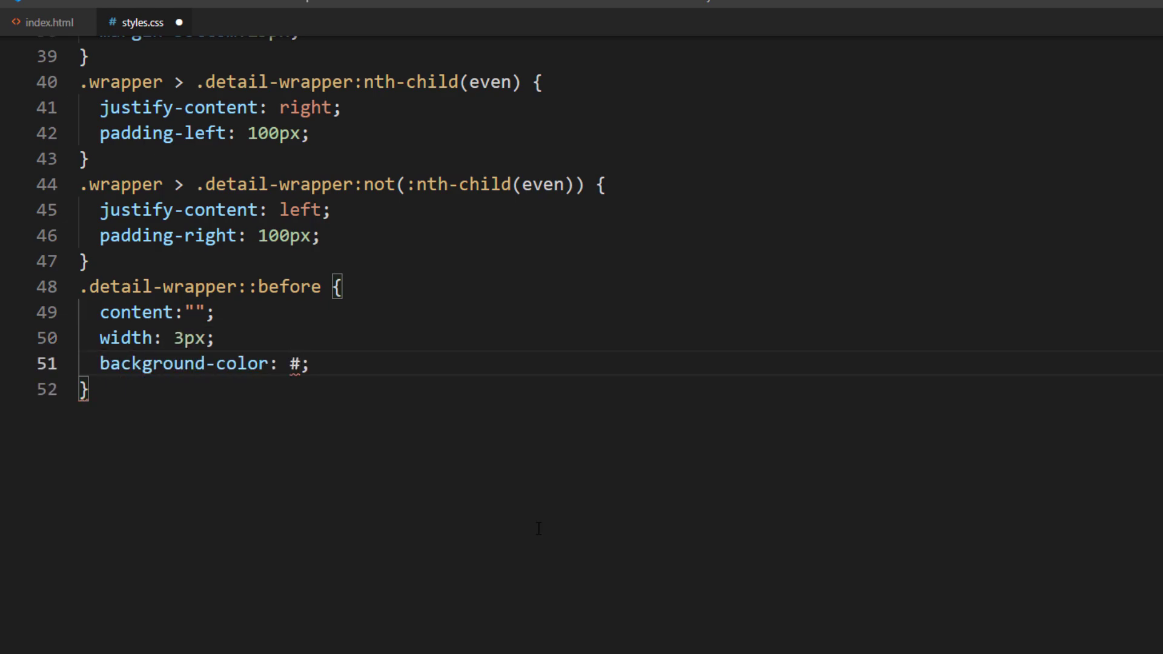
pyautogui.write('d9d9d9')
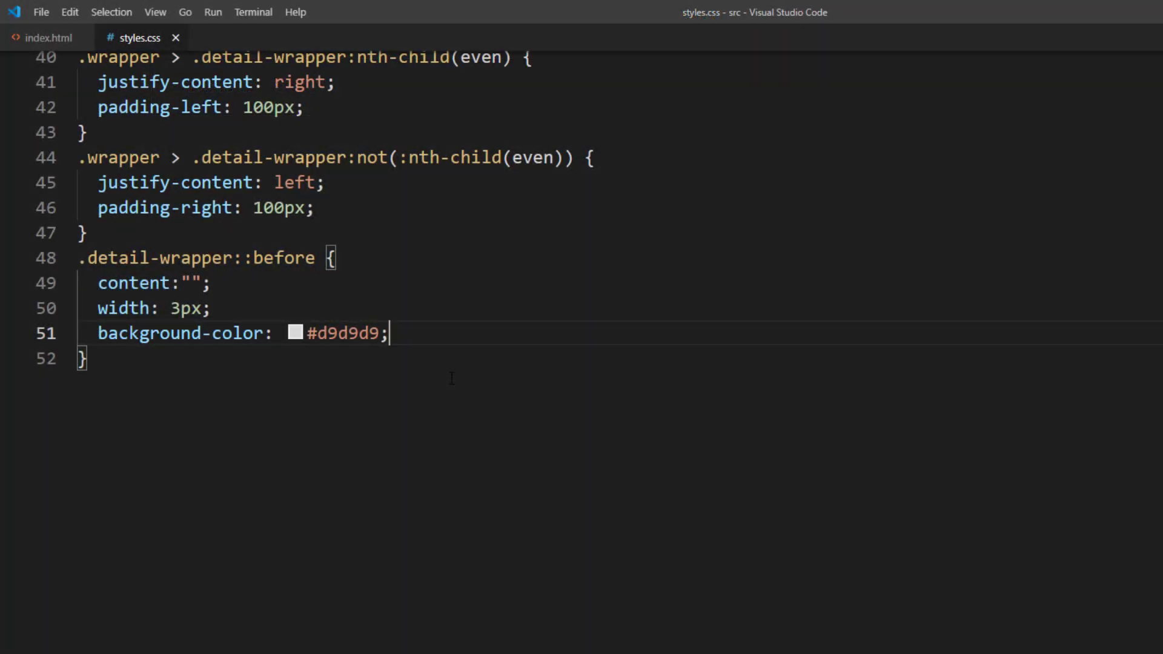
pyautogui.write('position: absolute;')
pyautogui.write('left: 50%;')
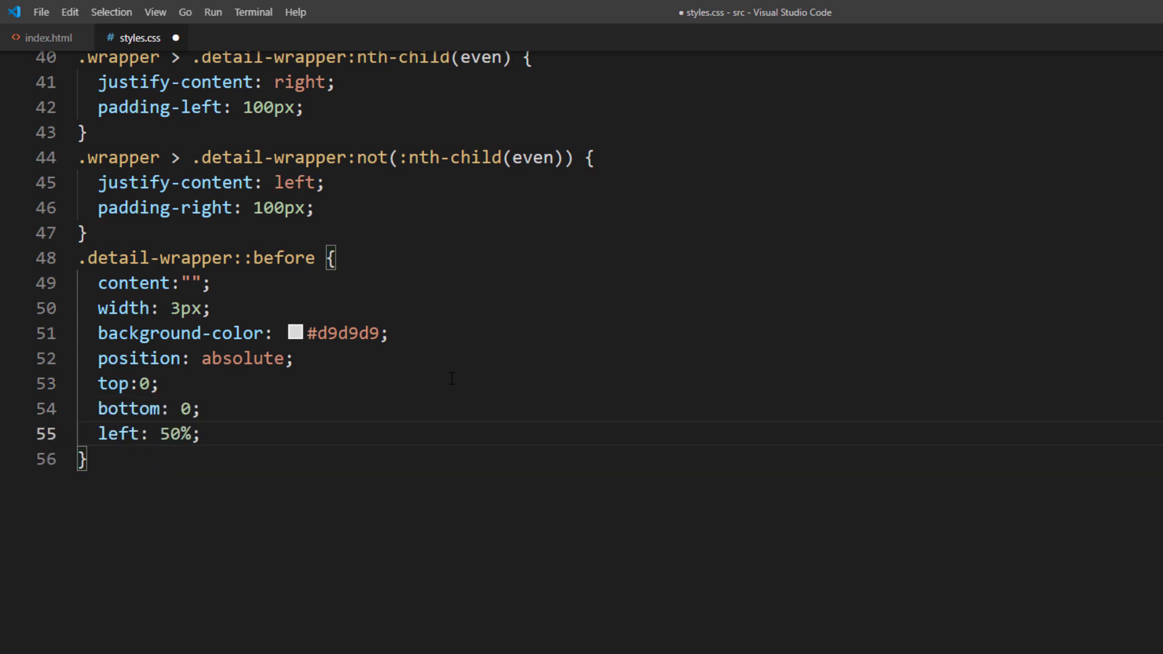
# Scroll up to the .wrapper rule and add position: relative.
pyautogui.scroll(3)
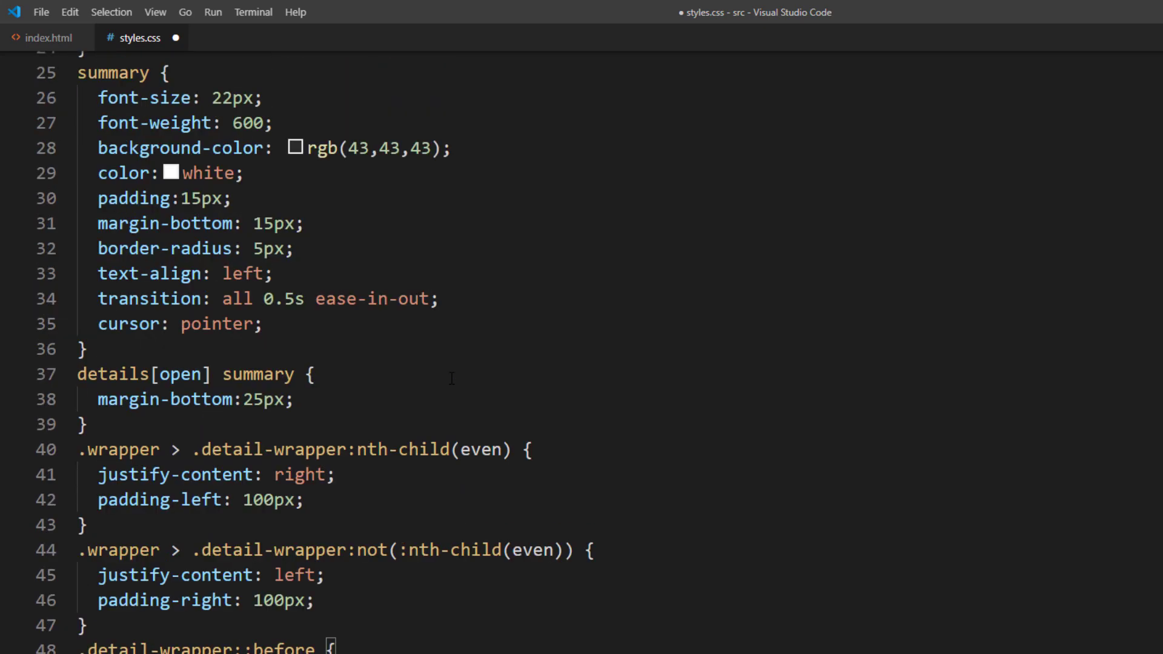
pyautogui.scroll(3)
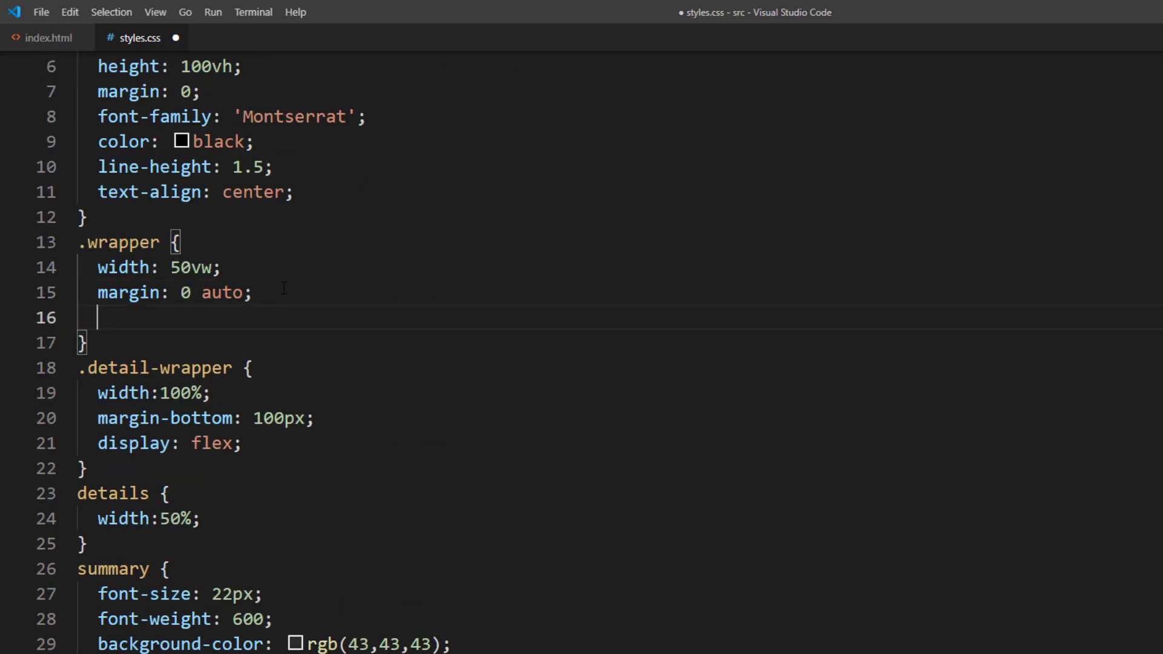
pyautogui.write('position: relative;')
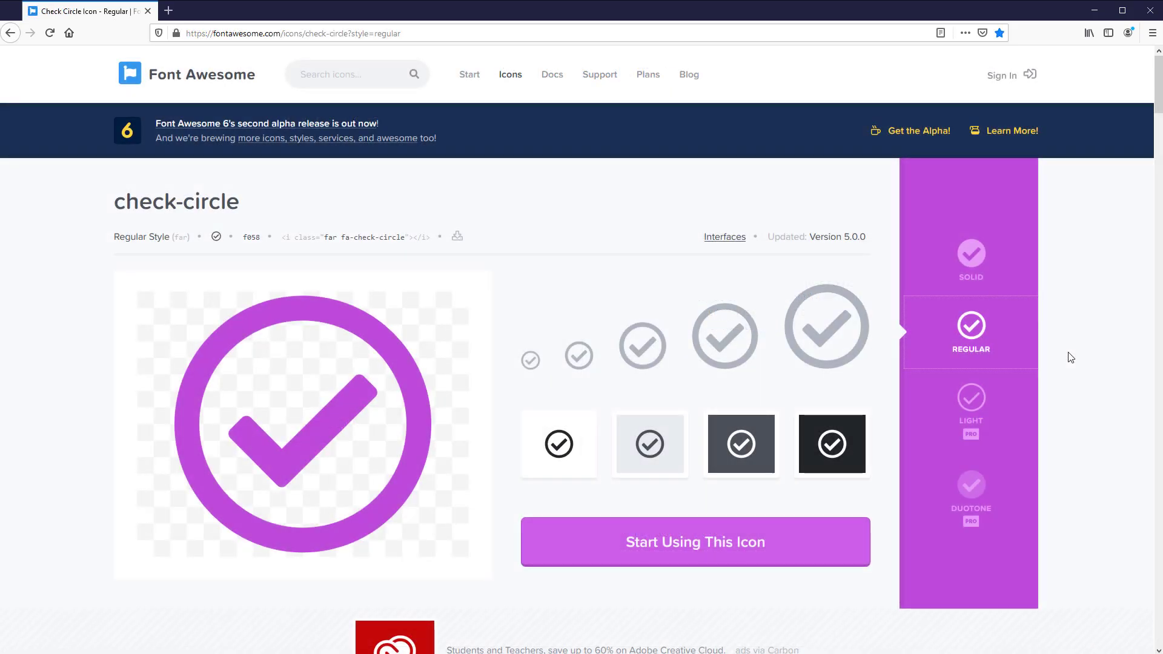
pyautogui.moveTo(974, 360)
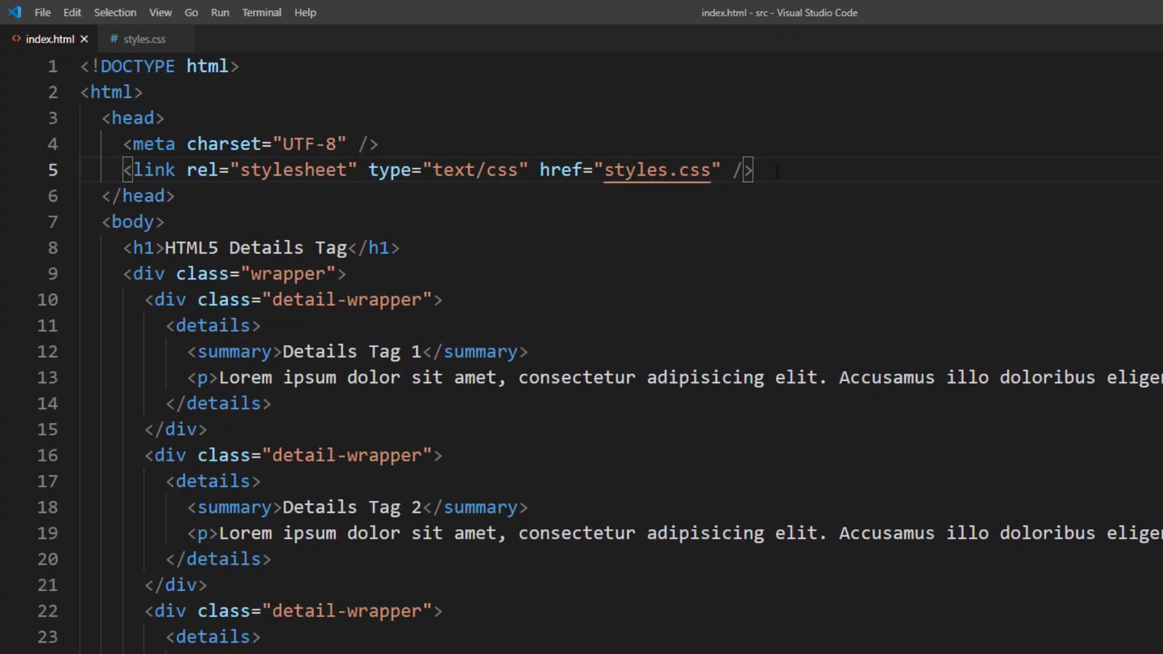
# Load Font Awesome's regular check-circle icon page to find its unicode f058.
pyautogui.press('Enter')
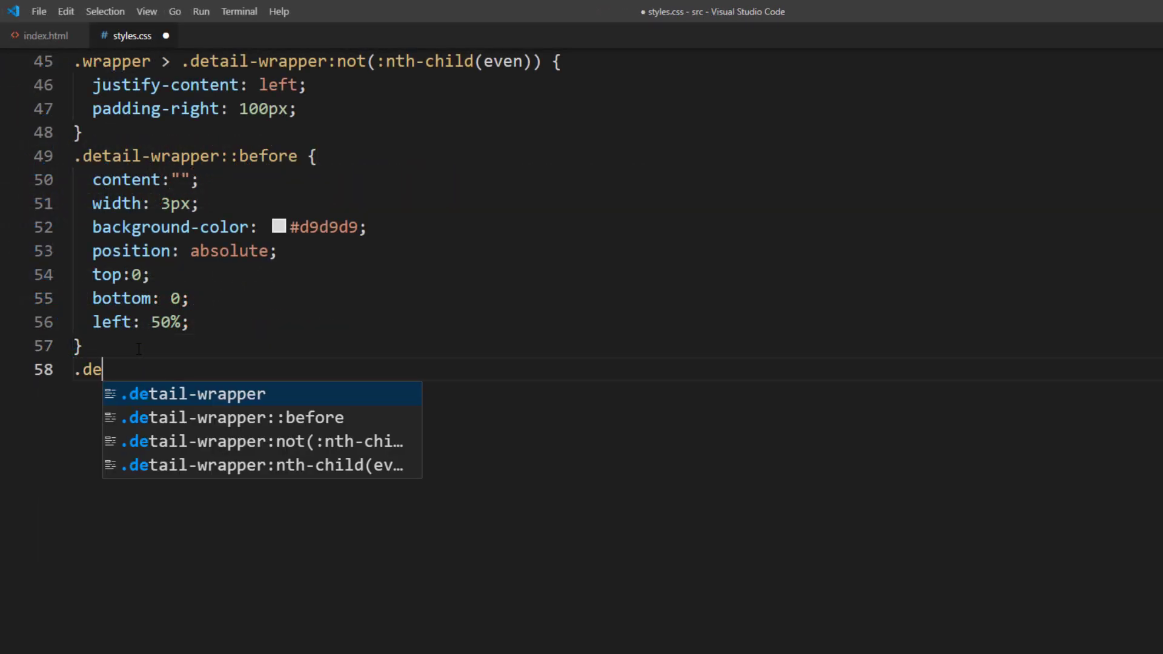
# Start a .detail-wrapper::after rule using Font Awesome 5 Free with content "\f058".
pyautogui.write('tail-wrapper::after {')
pyautogui.write('font-family: ;')
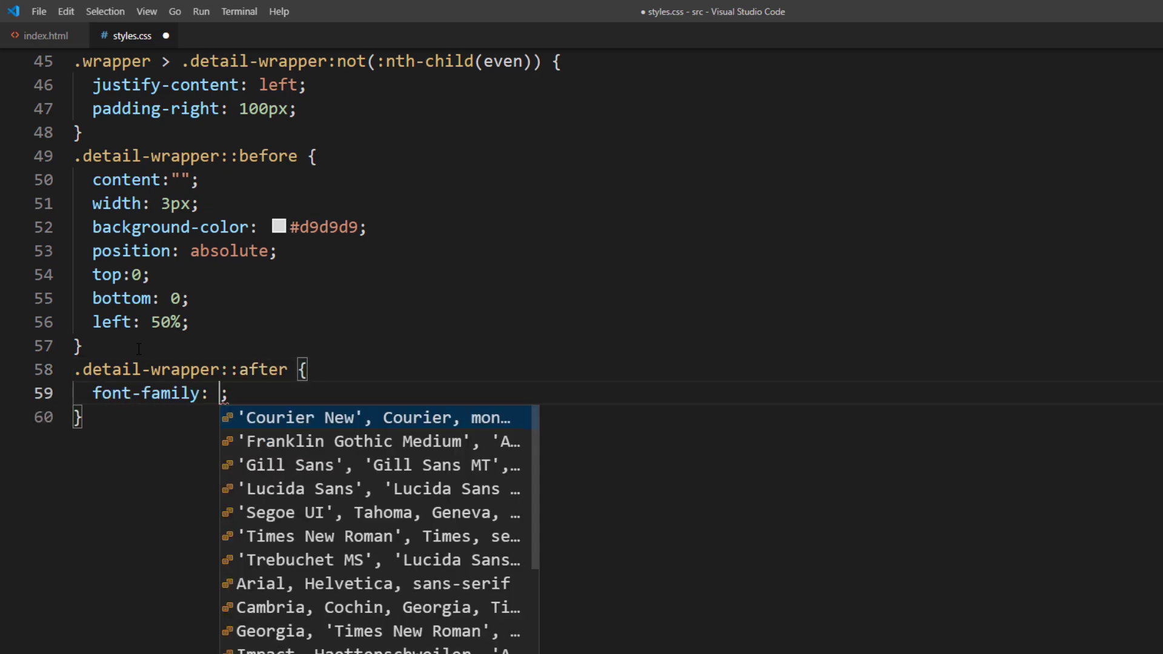
pyautogui.write('Font Awes')
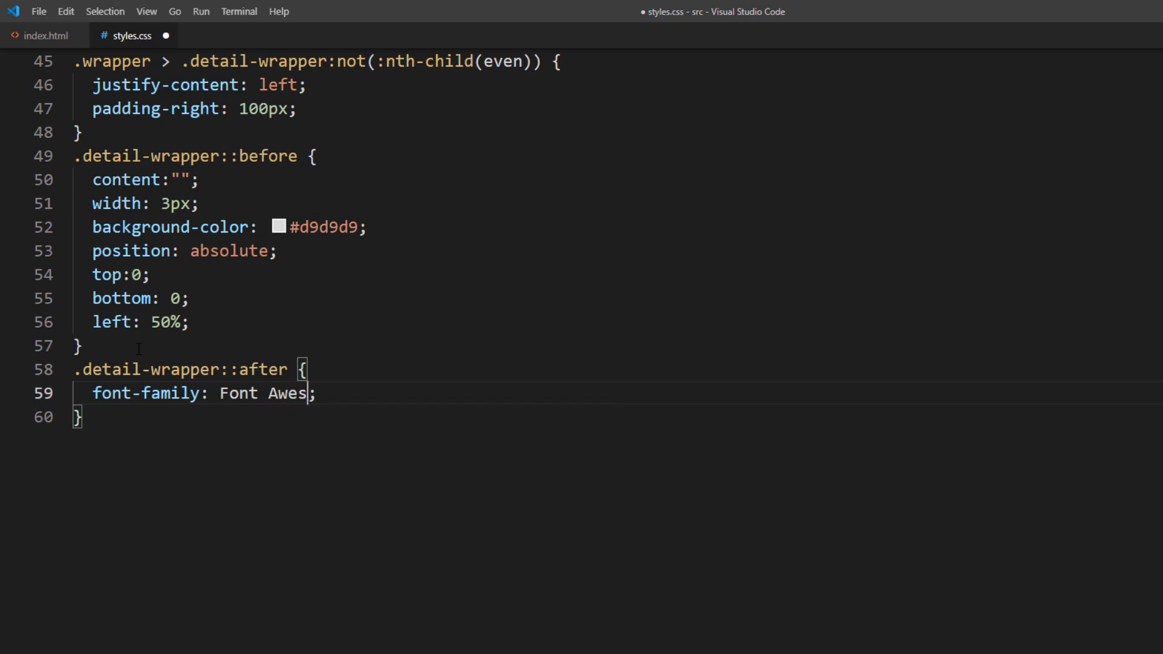
pyautogui.write('ome\\ 5 Free')
pyautogui.write('content:')
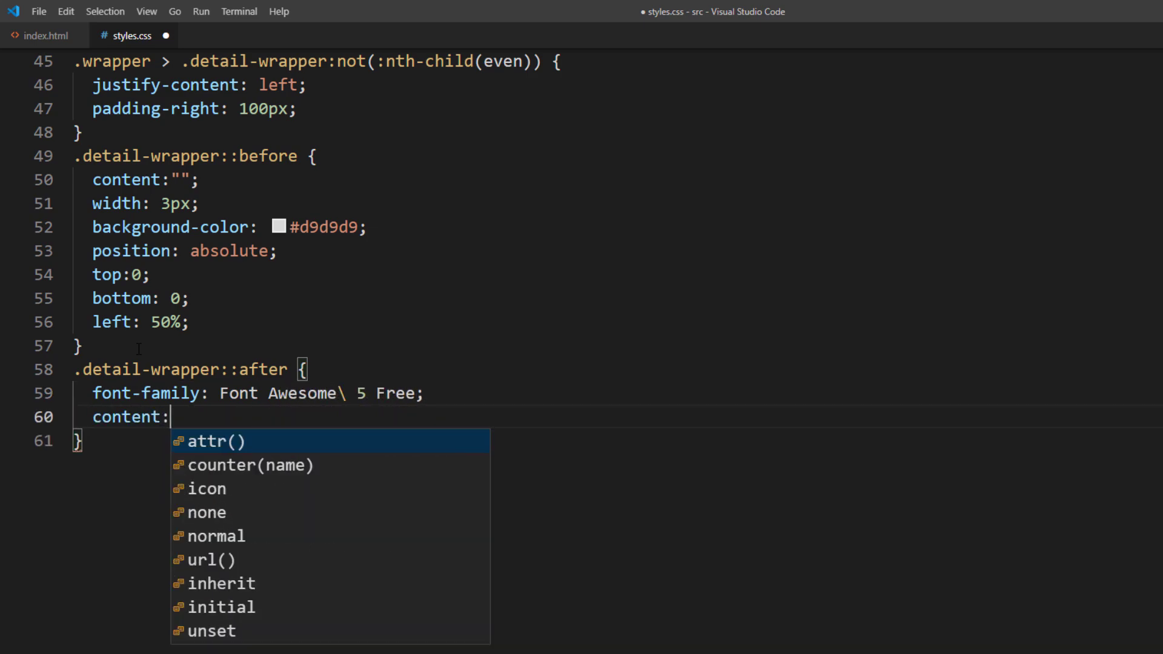
pyautogui.write('"\\f058"')
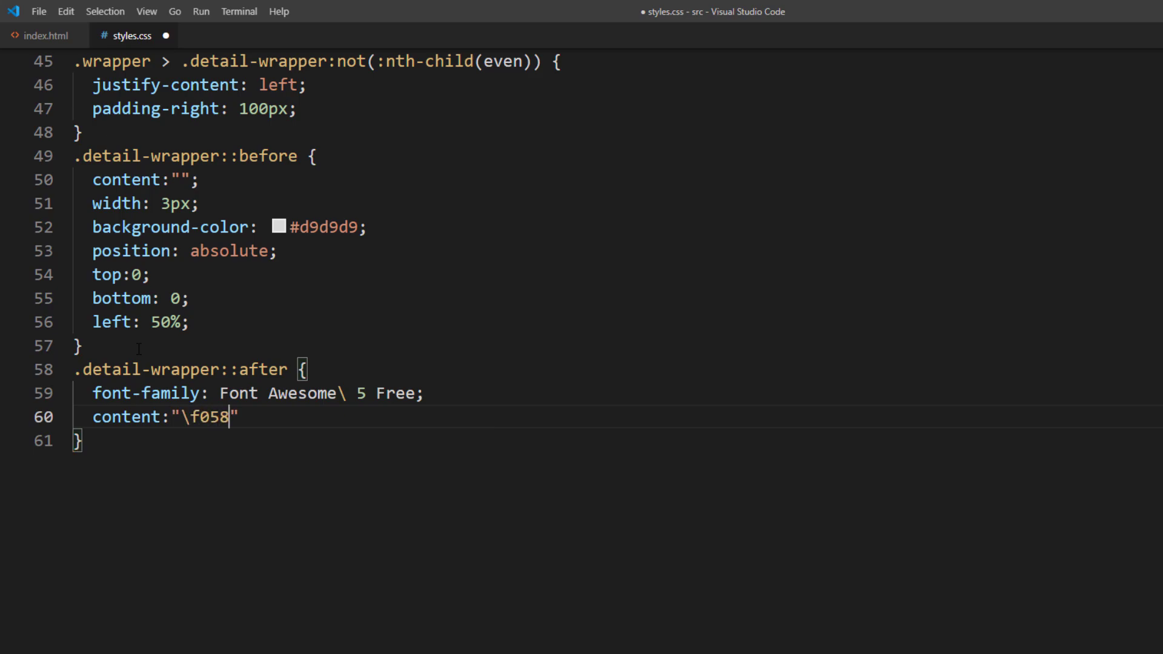
pyautogui.press('Enter')
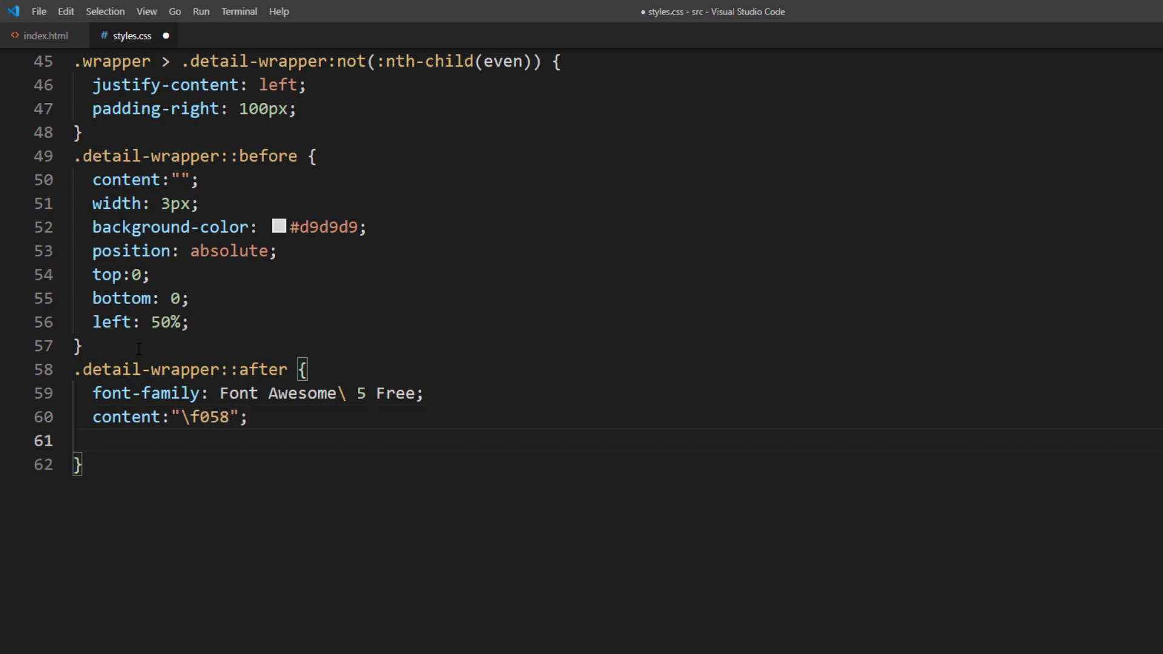
# Size the icon at 40px in teal #23b5af, in a 50px absolutely positioned box with z-index 999.
pyautogui.write('font-size: 40px;')
pyautogui.write('color:')
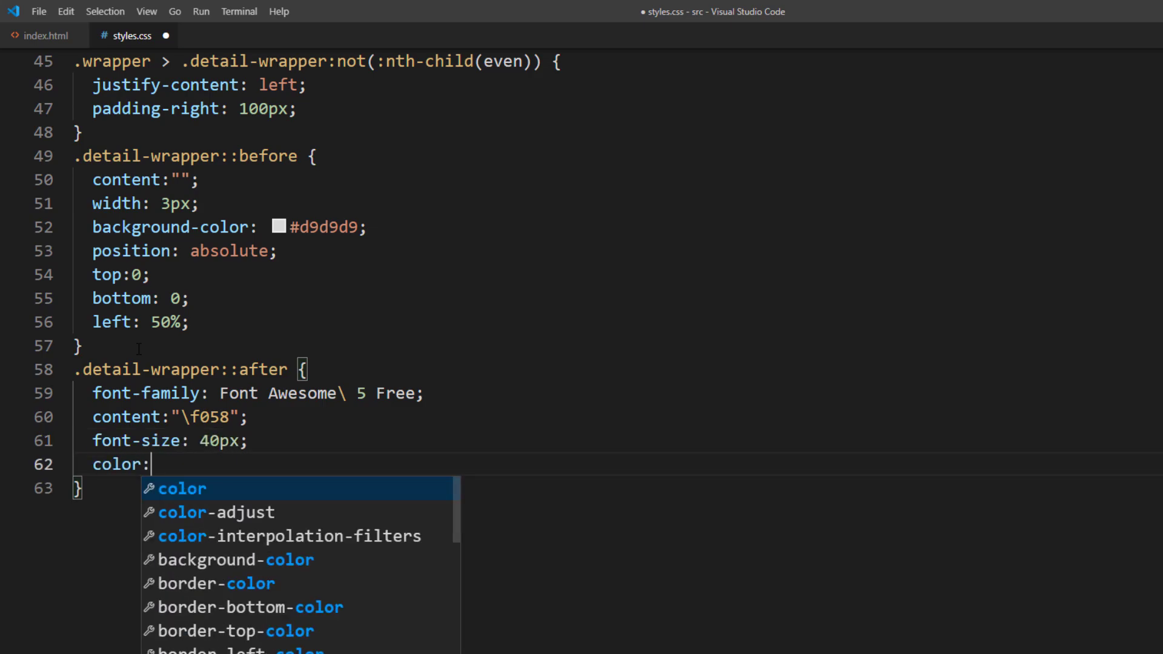
pyautogui.write('#23b')
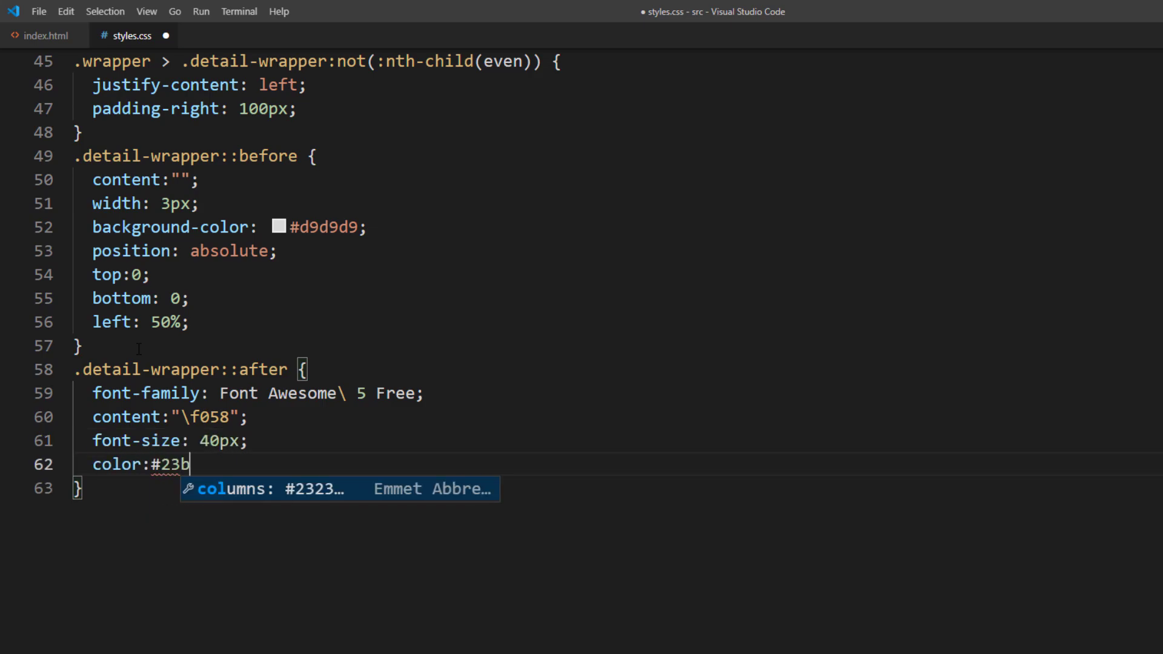
pyautogui.write('5af;')
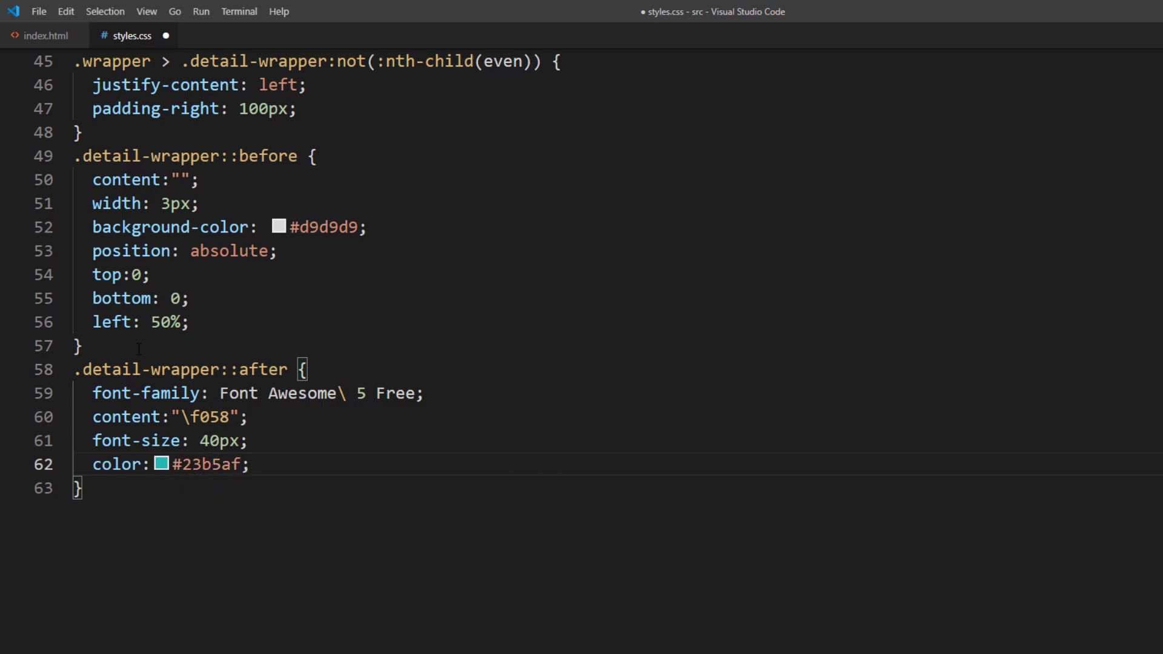
pyautogui.write('width:')
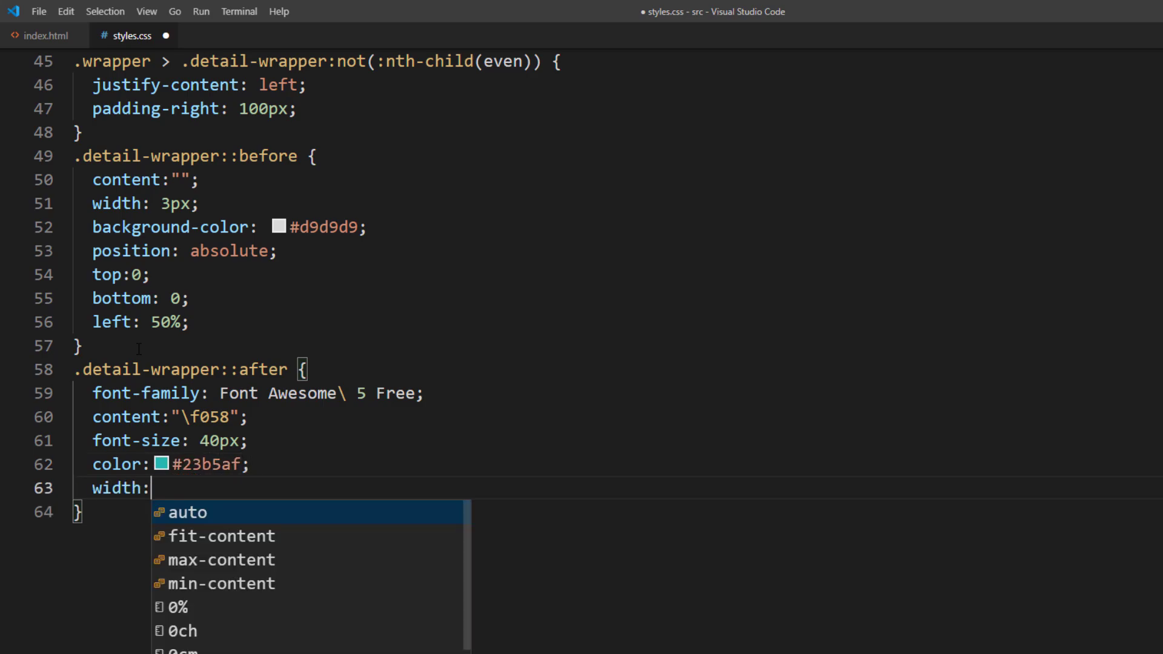
pyautogui.write('50px;')
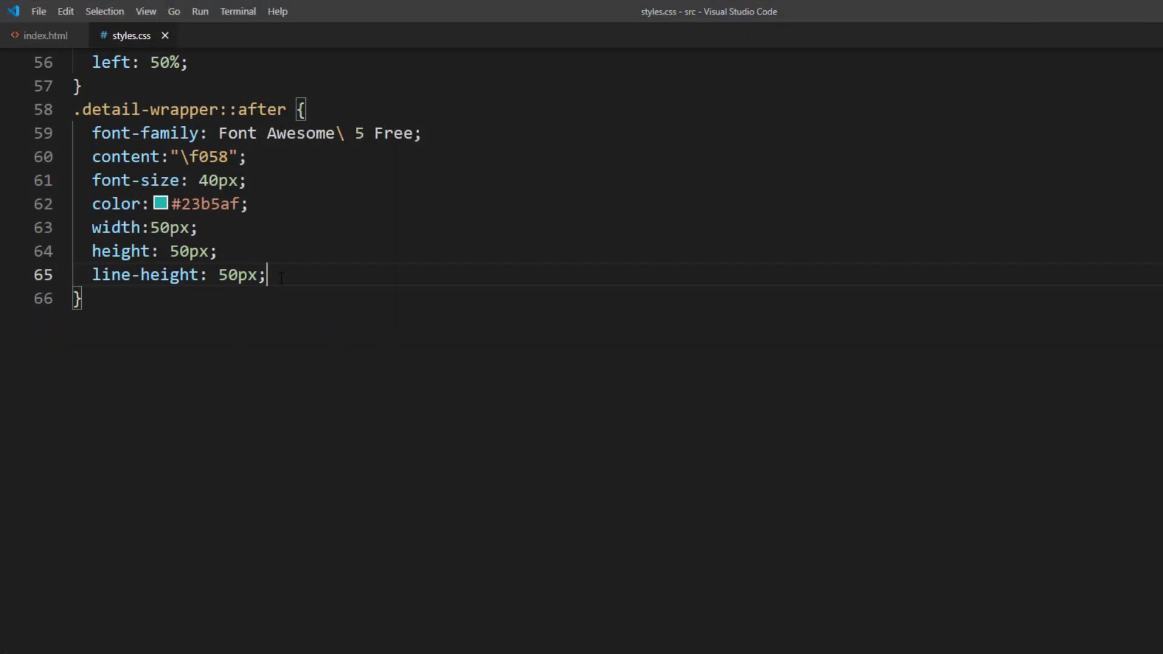
pyautogui.write('position: absolute;')
pyautogui.write('background: white;')
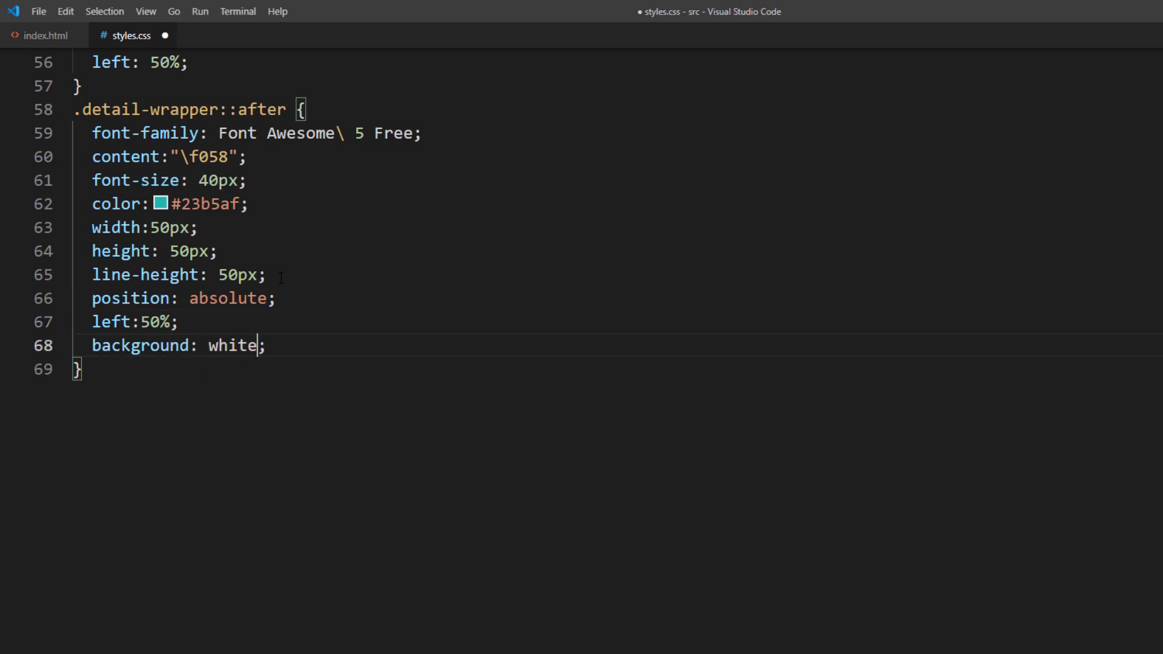
pyautogui.write('z-index: ;')
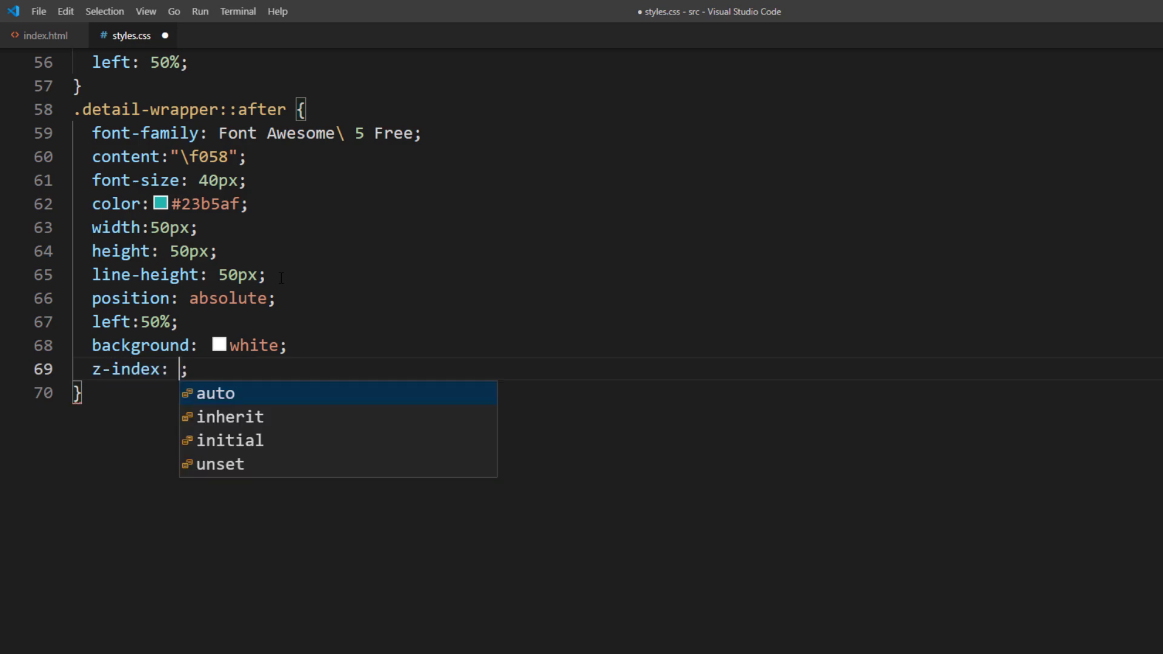
pyautogui.write('999')
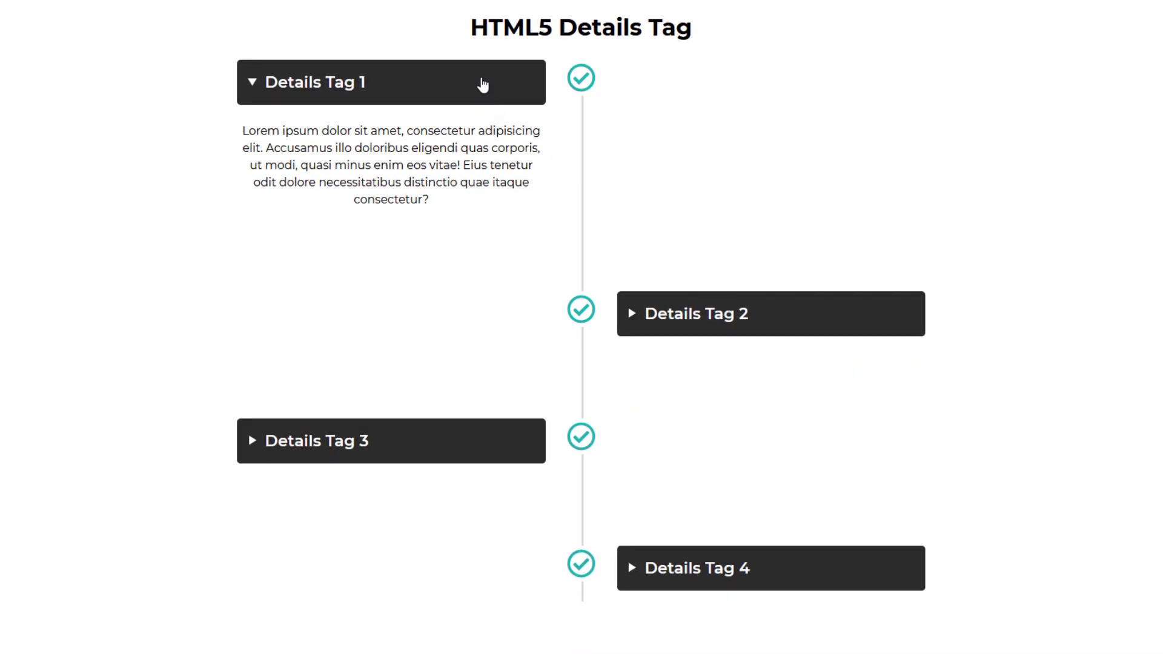
# Expand the Details Tag 2 accordion in the rendered timeline page.
pyautogui.click(770, 313)
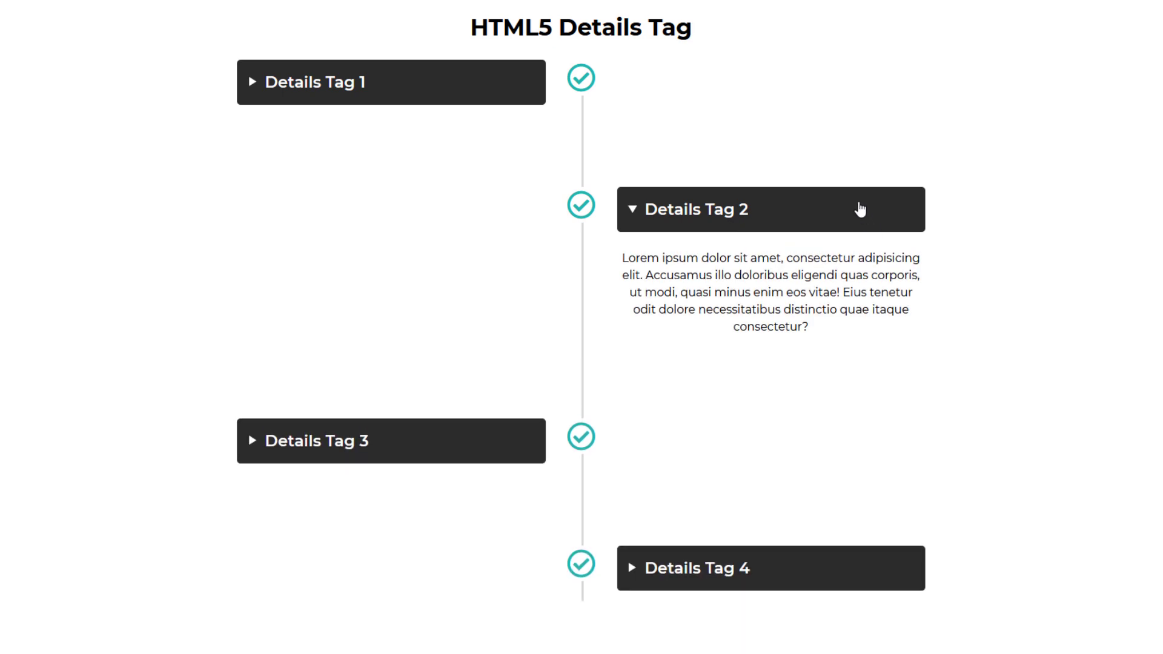